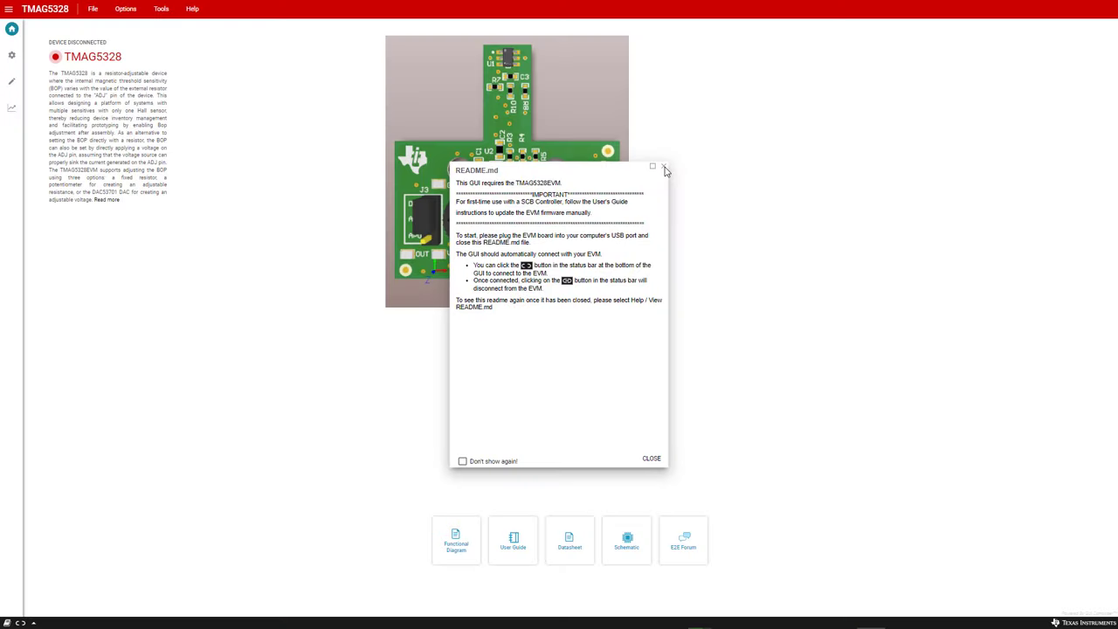
{"action": "mouse_move", "coordinate": [653, 167]}
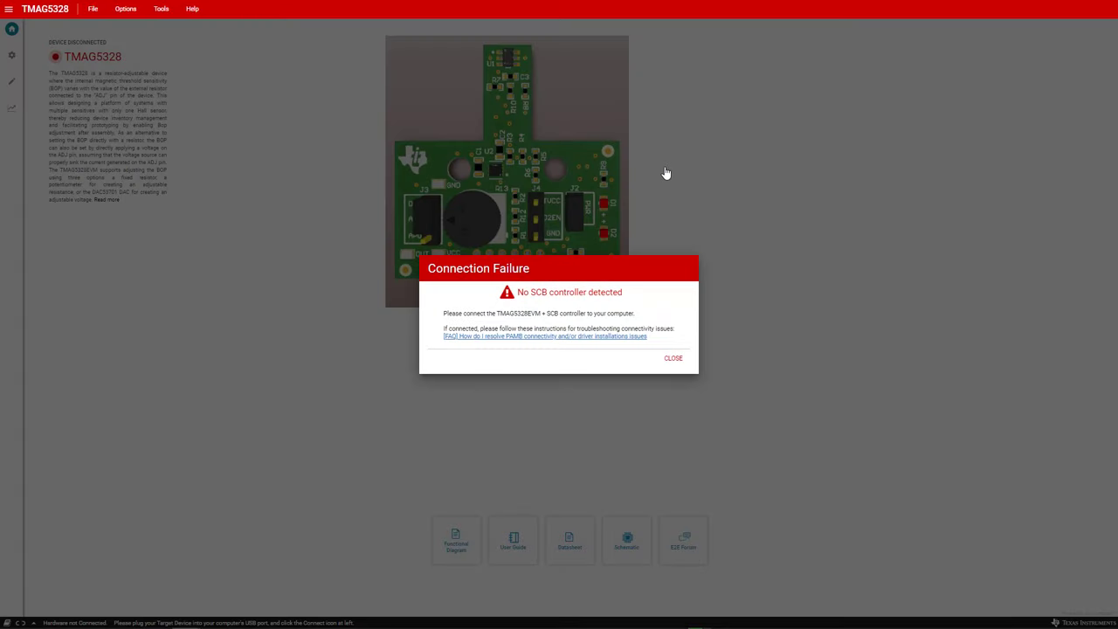
{"action": "mouse_move", "coordinate": [677, 371]}
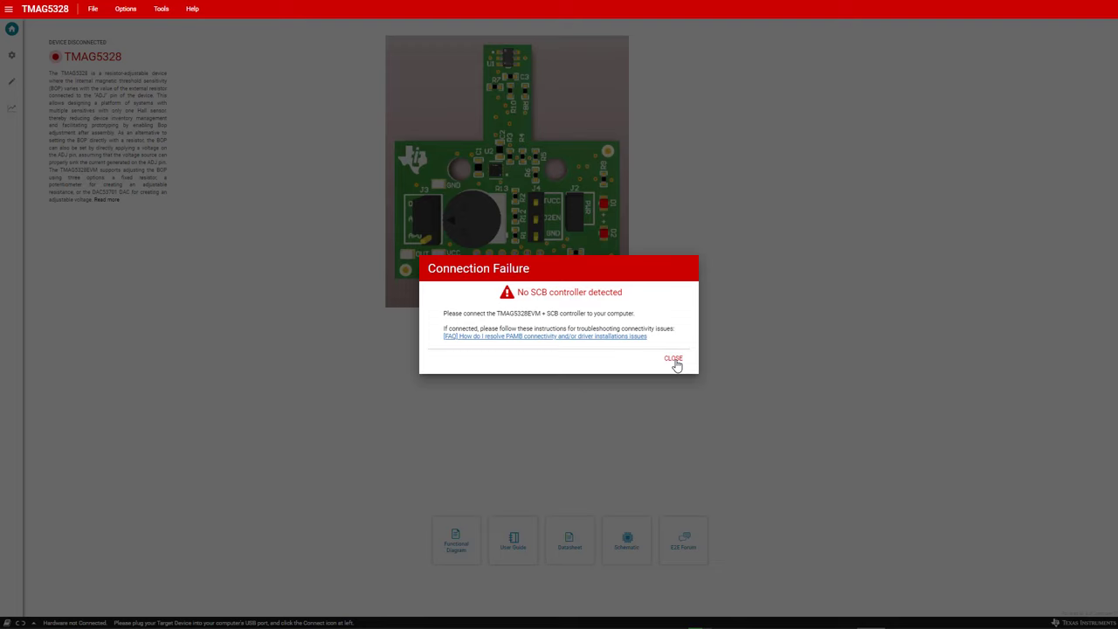
- Dismiss the connection failure and choose Program Device... from the File menu
{"action": "left_click", "coordinate": [672, 359]}
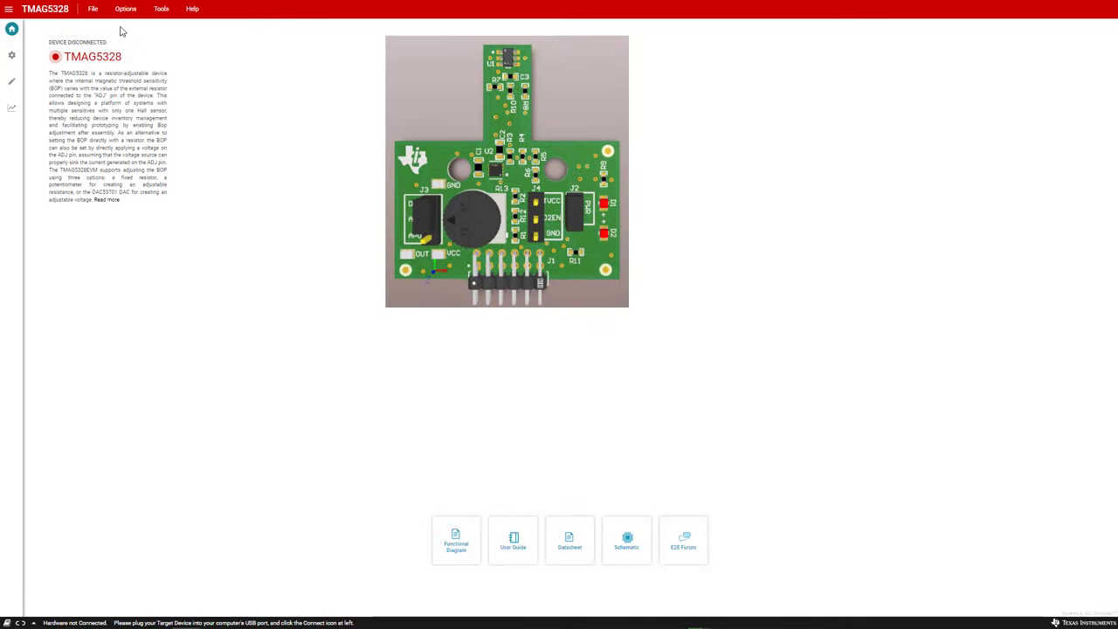
{"action": "left_click", "coordinate": [93, 8]}
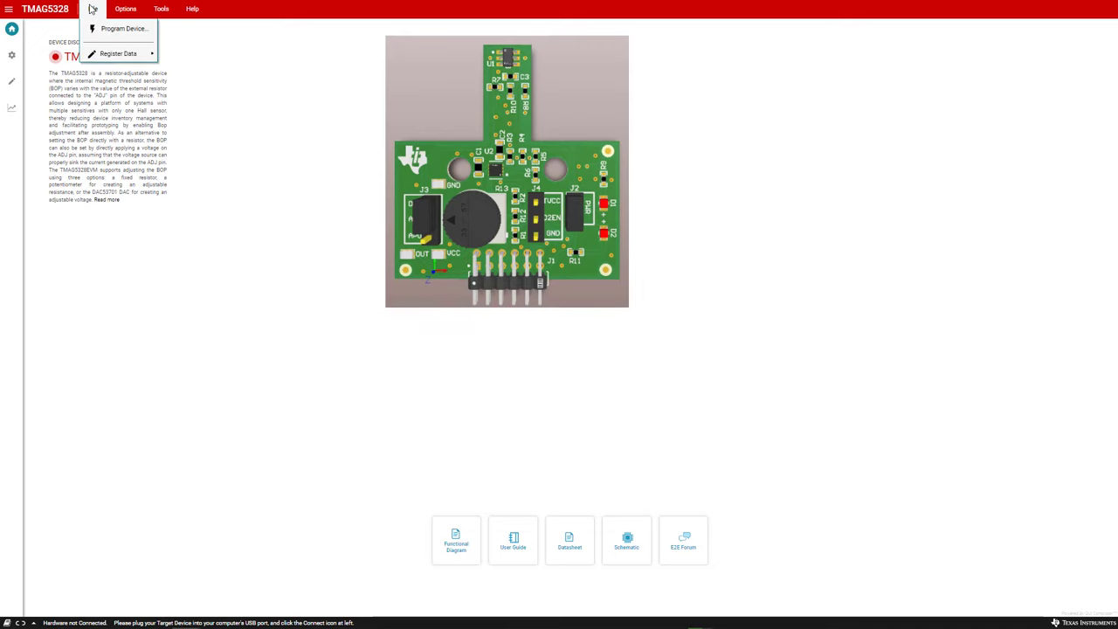
{"action": "left_click", "coordinate": [123, 28]}
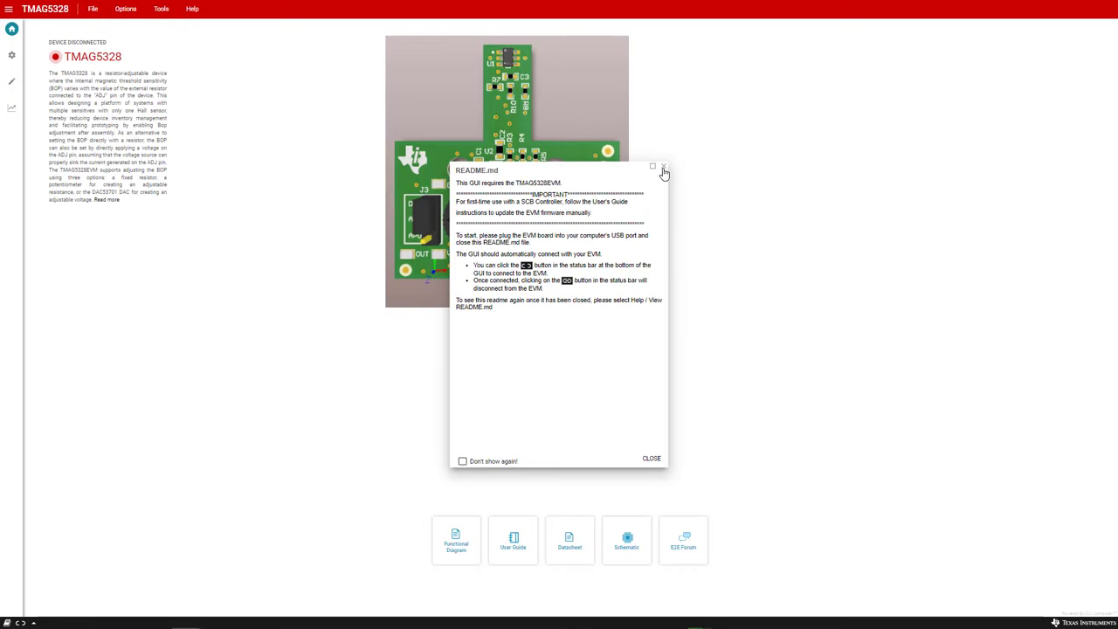
{"action": "mouse_move", "coordinate": [664, 167]}
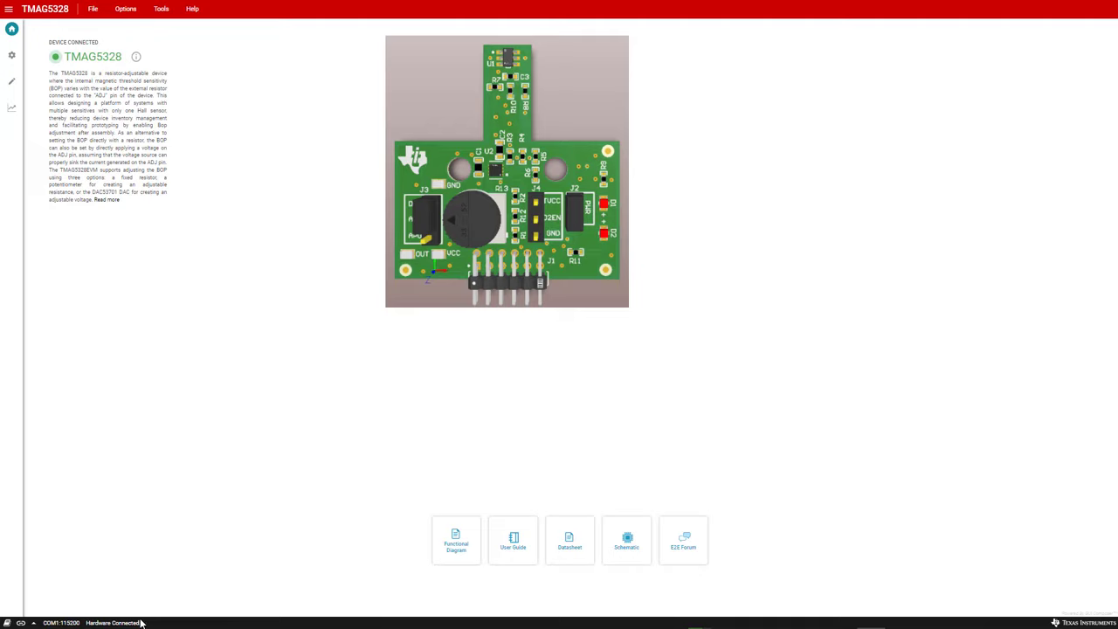
{"action": "mouse_move", "coordinate": [511, 265]}
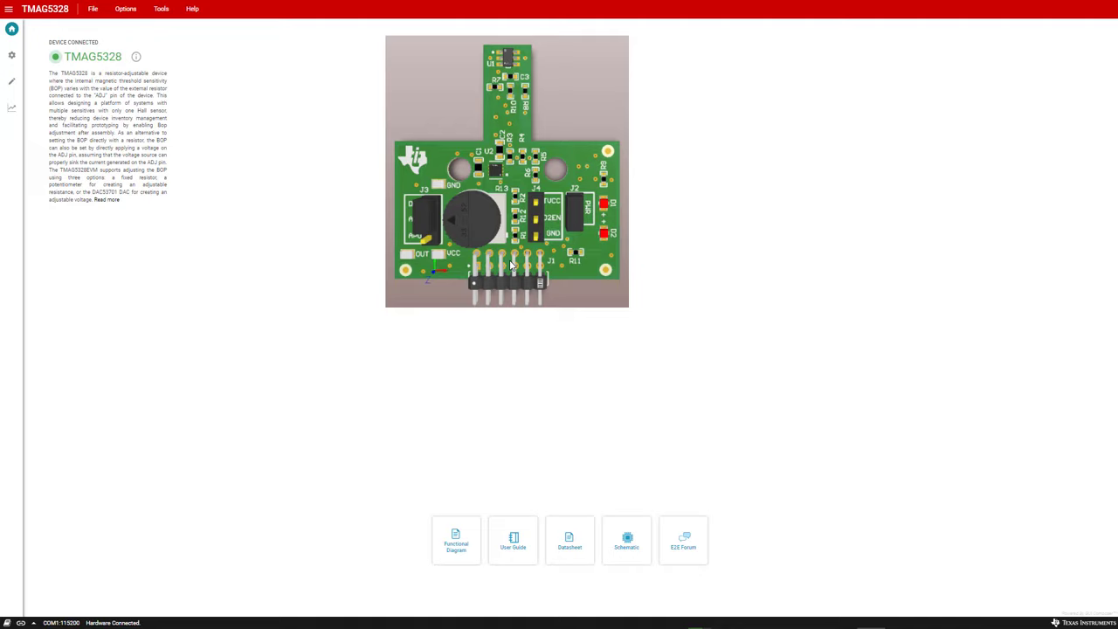
{"action": "mouse_move", "coordinate": [29, 92]}
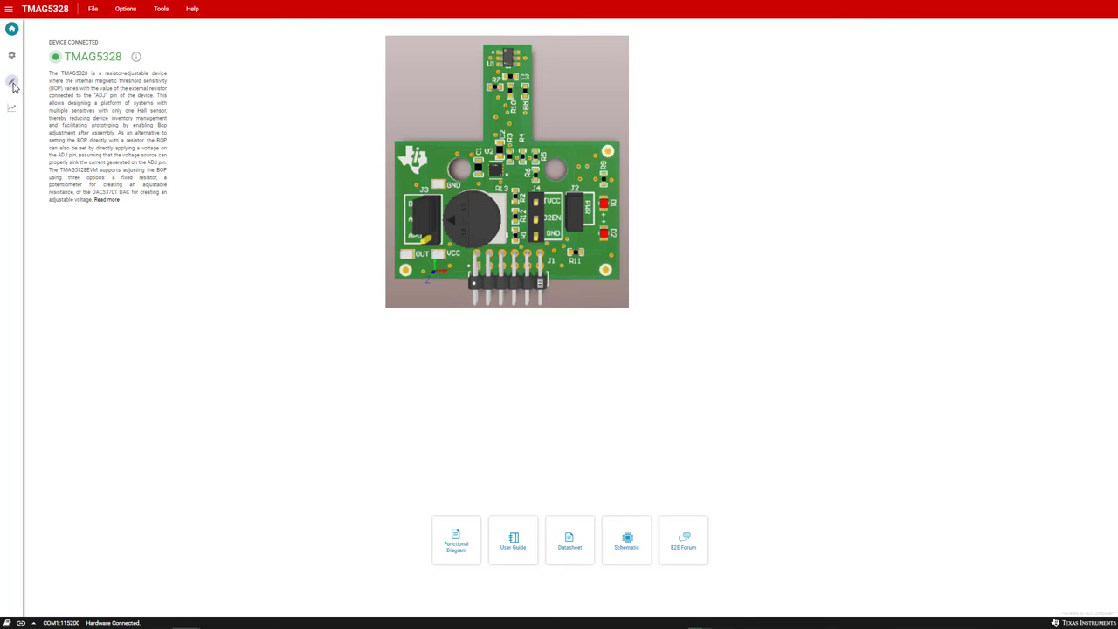
- Open the Register Map and set Auto Read to 'As fast as possible'
{"action": "left_click", "coordinate": [12, 81]}
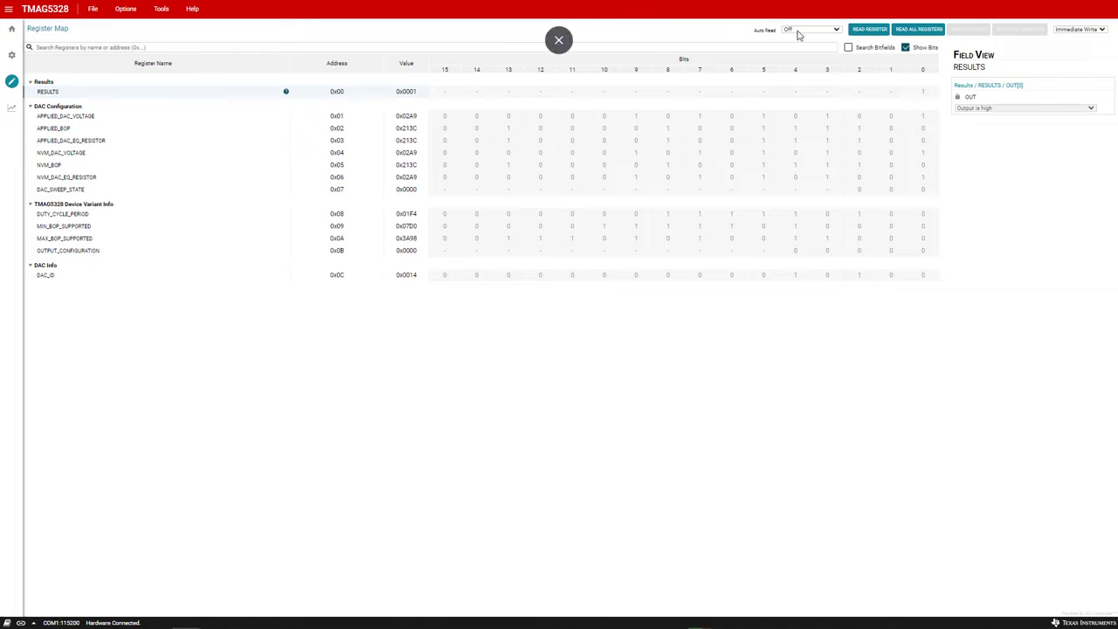
{"action": "left_click", "coordinate": [810, 29]}
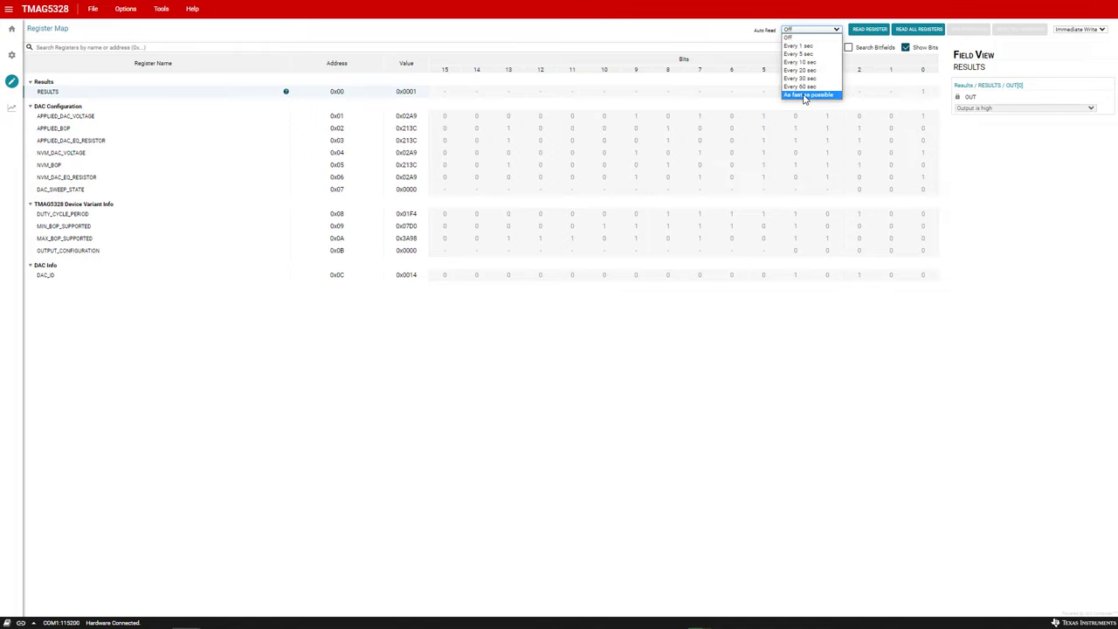
{"action": "left_click", "coordinate": [807, 94]}
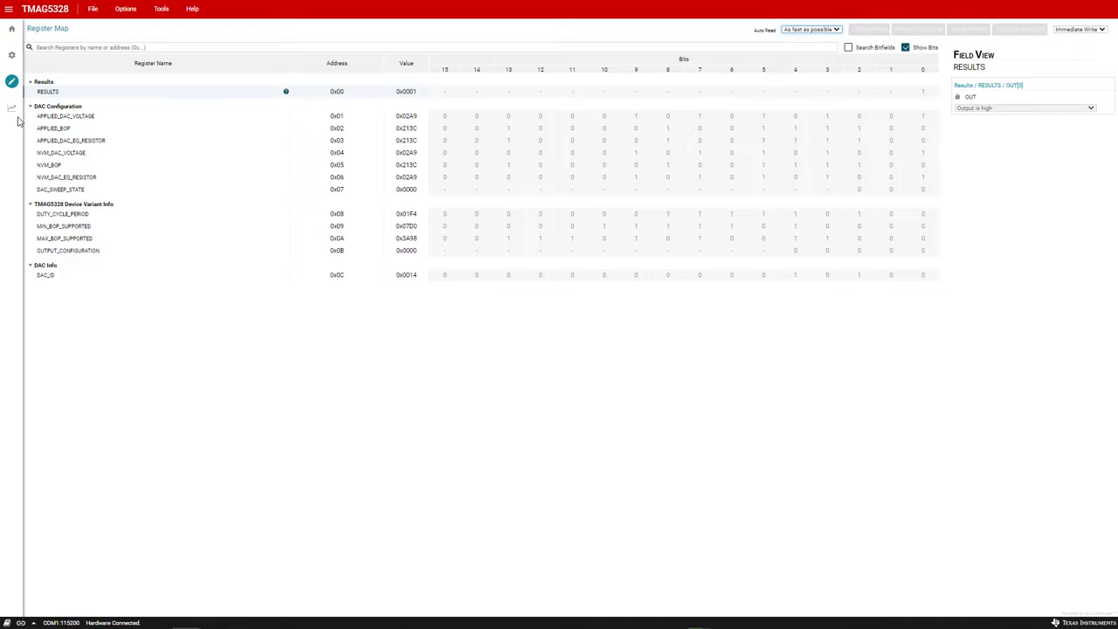
{"action": "left_click", "coordinate": [11, 107]}
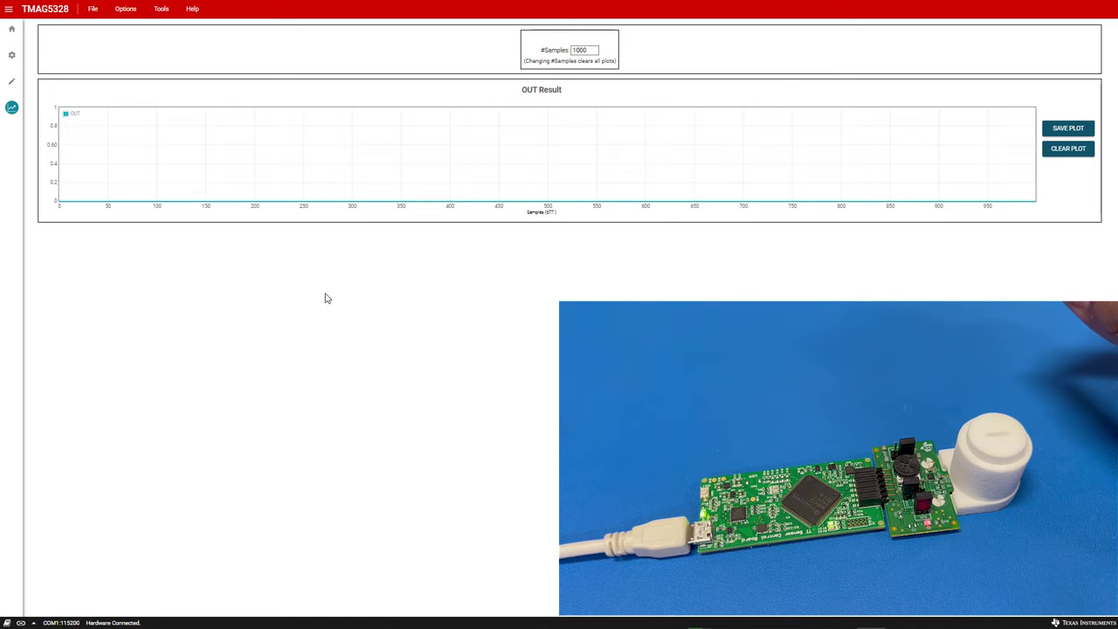
{"action": "mouse_move", "coordinate": [470, 208]}
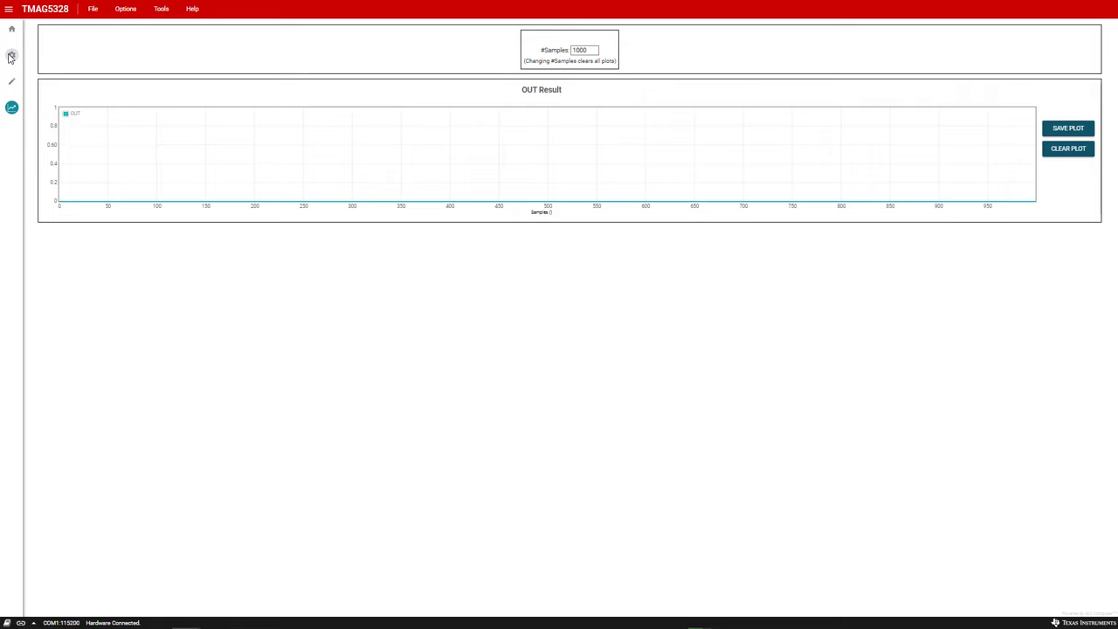
- Apply a Voltage Sweep BOP change, updating BOP to 8419 at 674 mV
{"action": "left_click", "coordinate": [11, 56]}
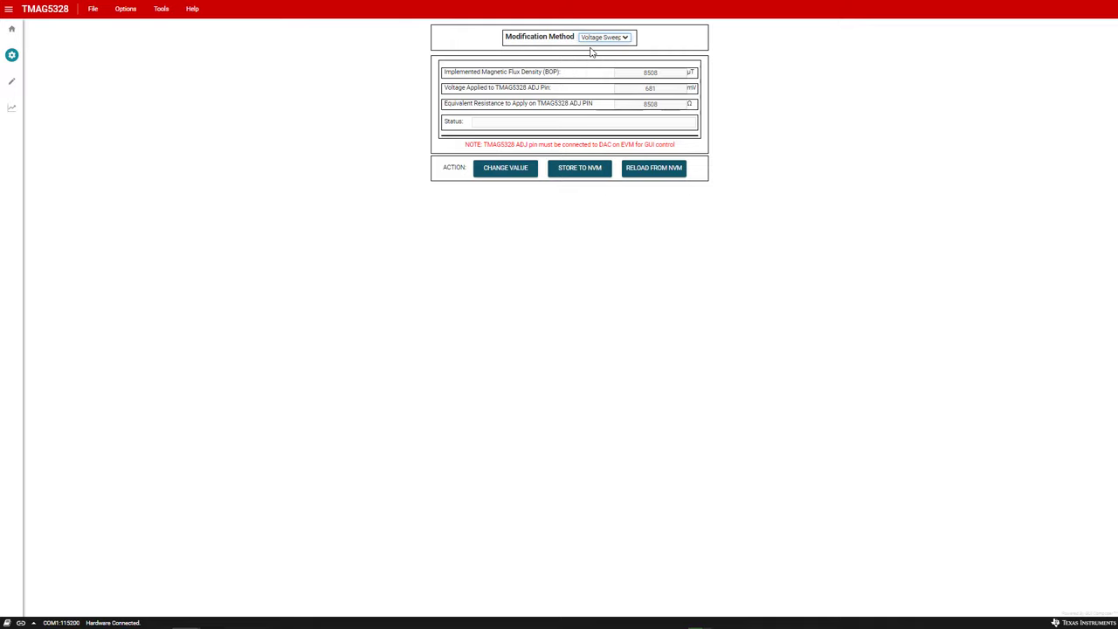
{"action": "mouse_move", "coordinate": [593, 55]}
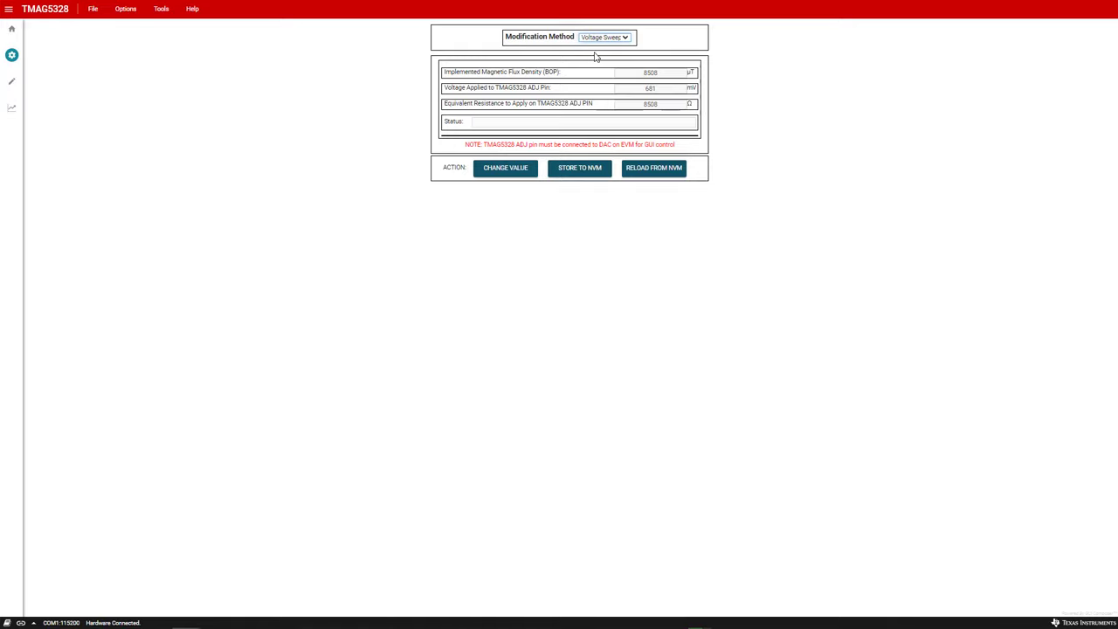
{"action": "mouse_move", "coordinate": [505, 168]}
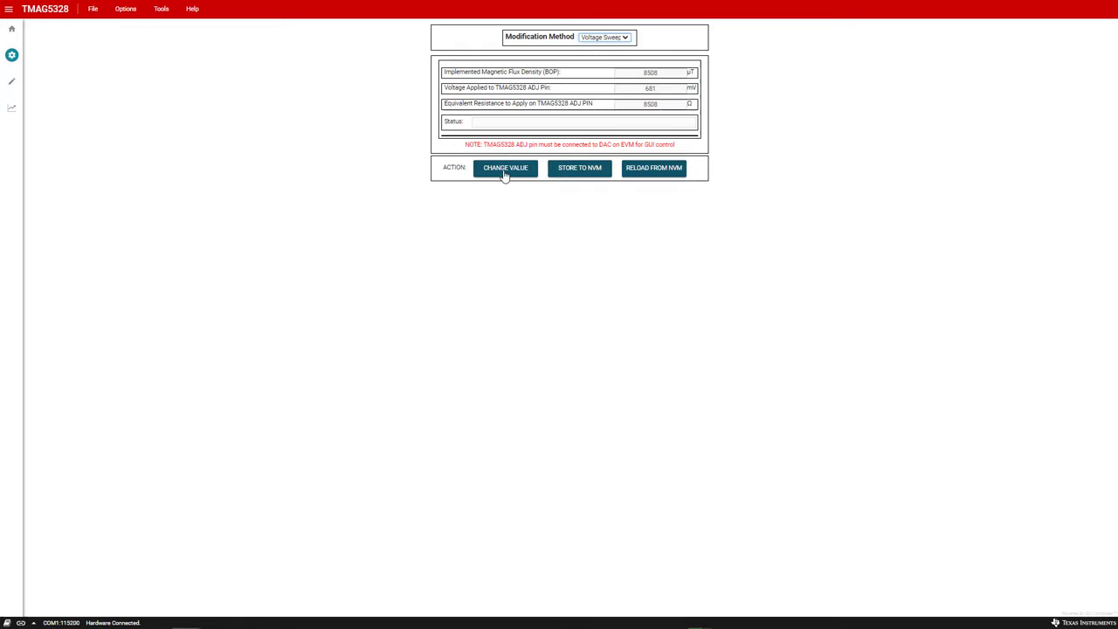
{"action": "left_click", "coordinate": [505, 168]}
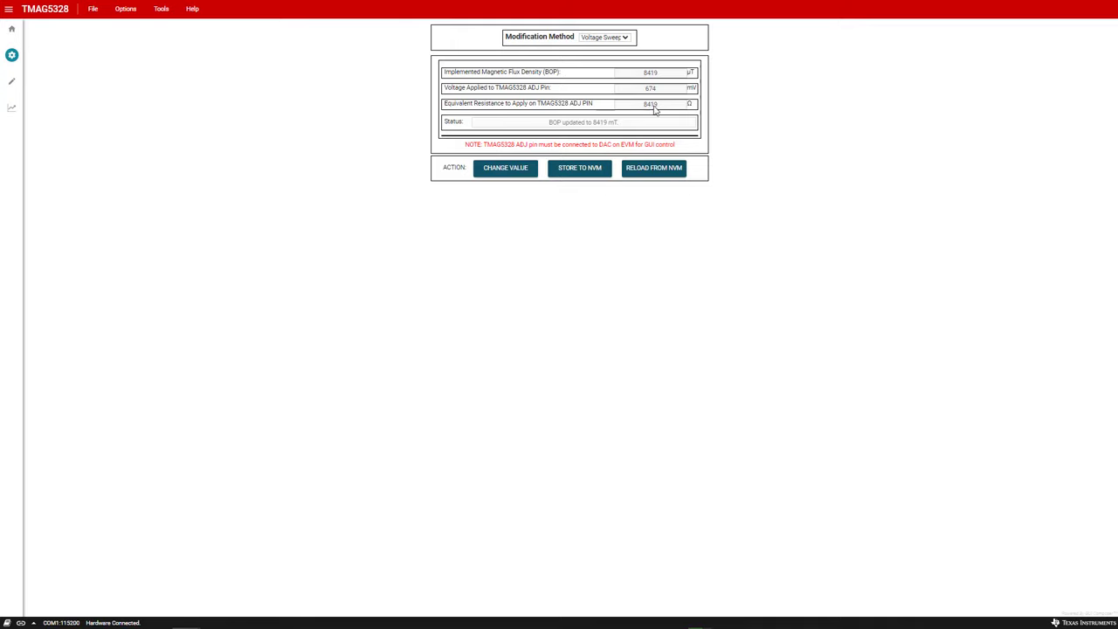
{"action": "mouse_move", "coordinate": [649, 104]}
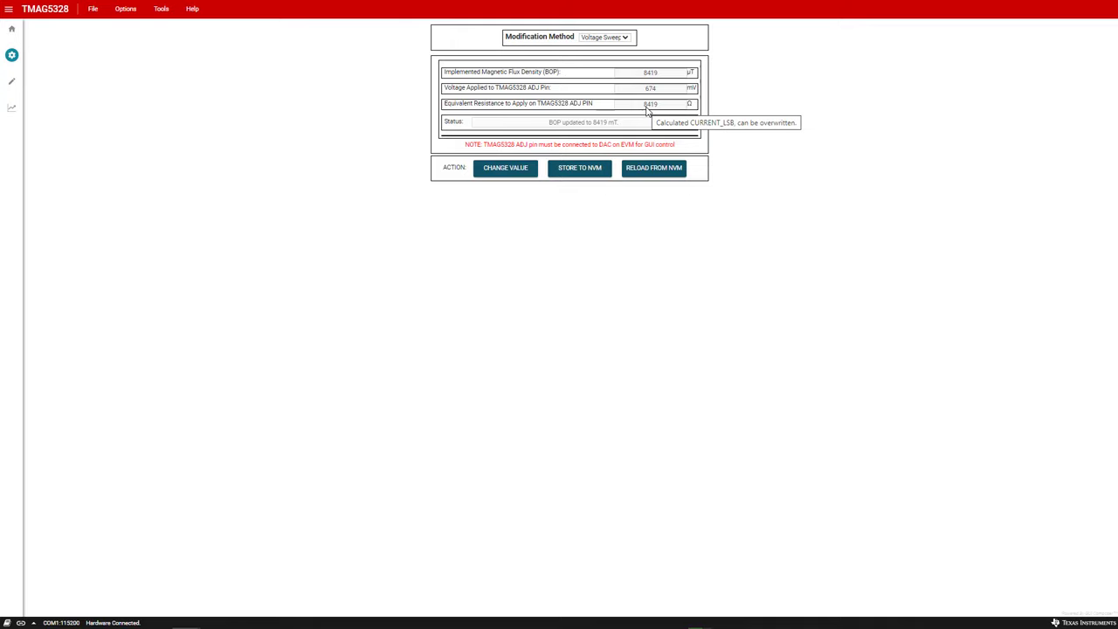
{"action": "mouse_move", "coordinate": [607, 5]}
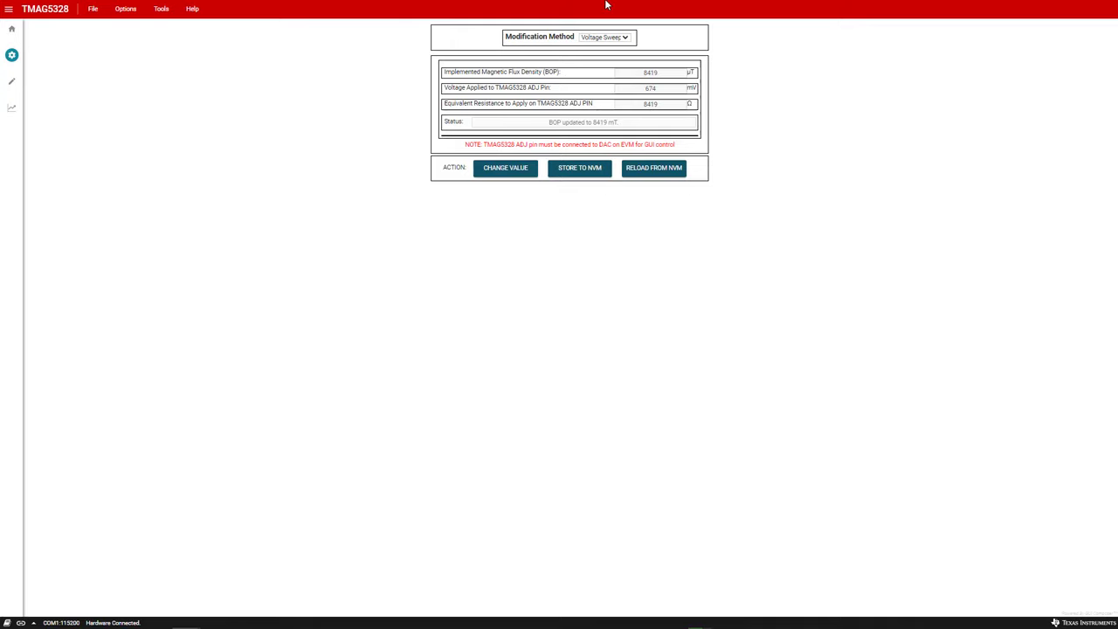
{"action": "left_click", "coordinate": [603, 37]}
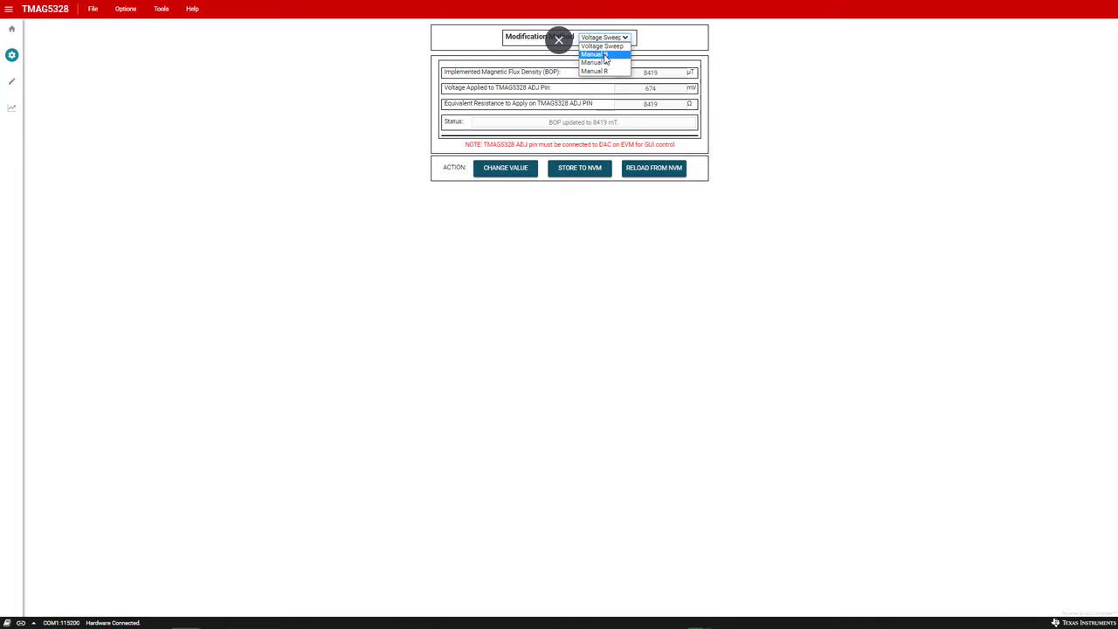
- Set BOP via Manual B to 10000 µT (reads 9926) and view the results plot
{"action": "left_click", "coordinate": [594, 54]}
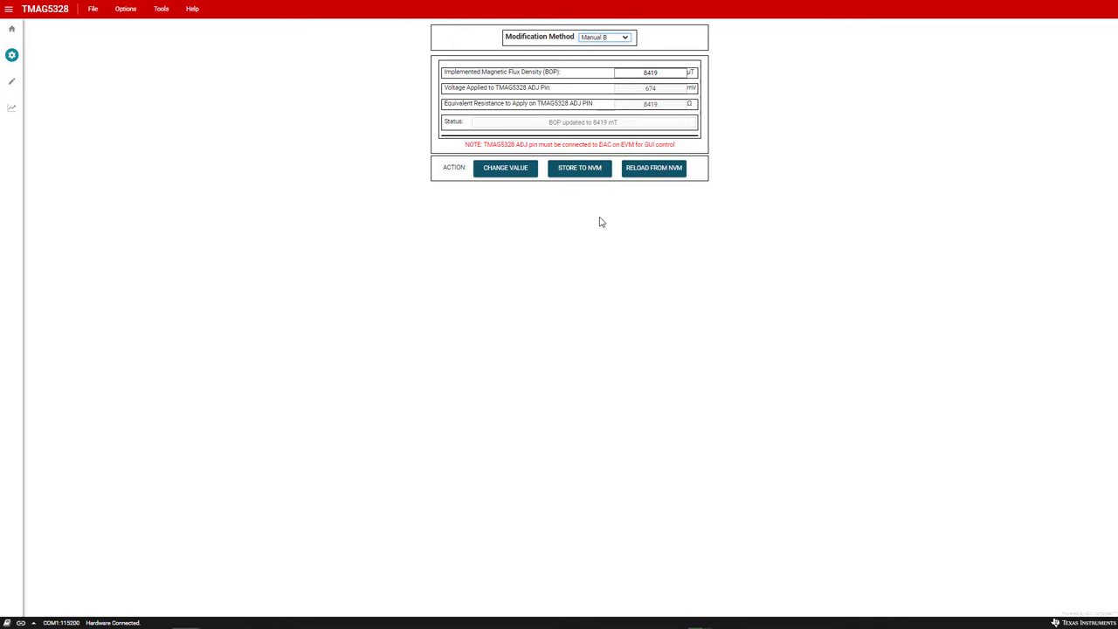
{"action": "mouse_move", "coordinate": [684, 78]}
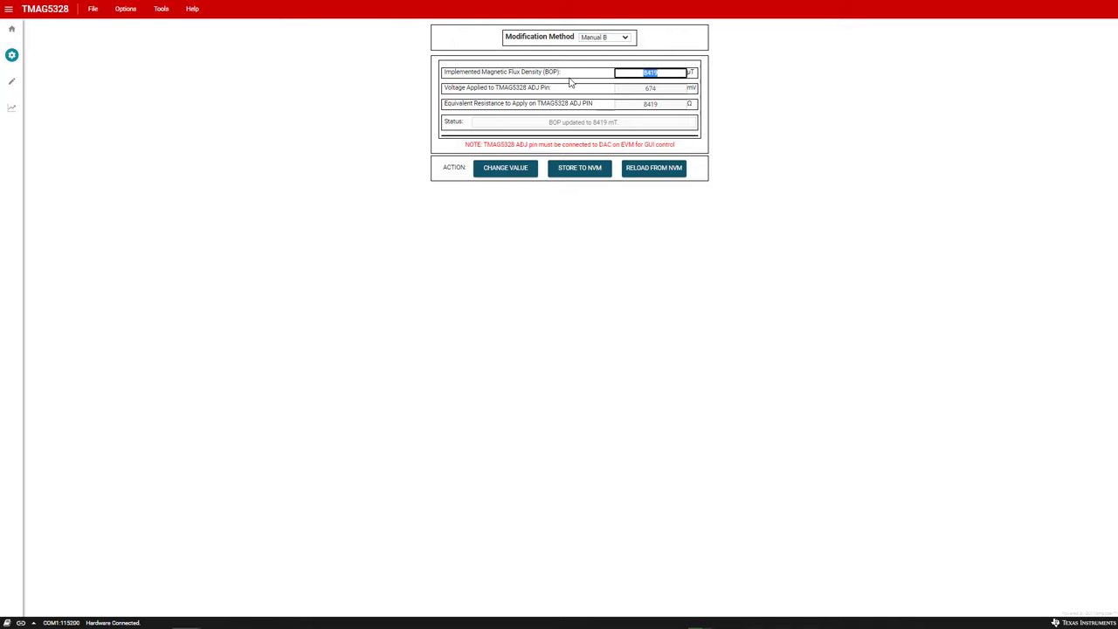
{"action": "type", "text": "10000"}
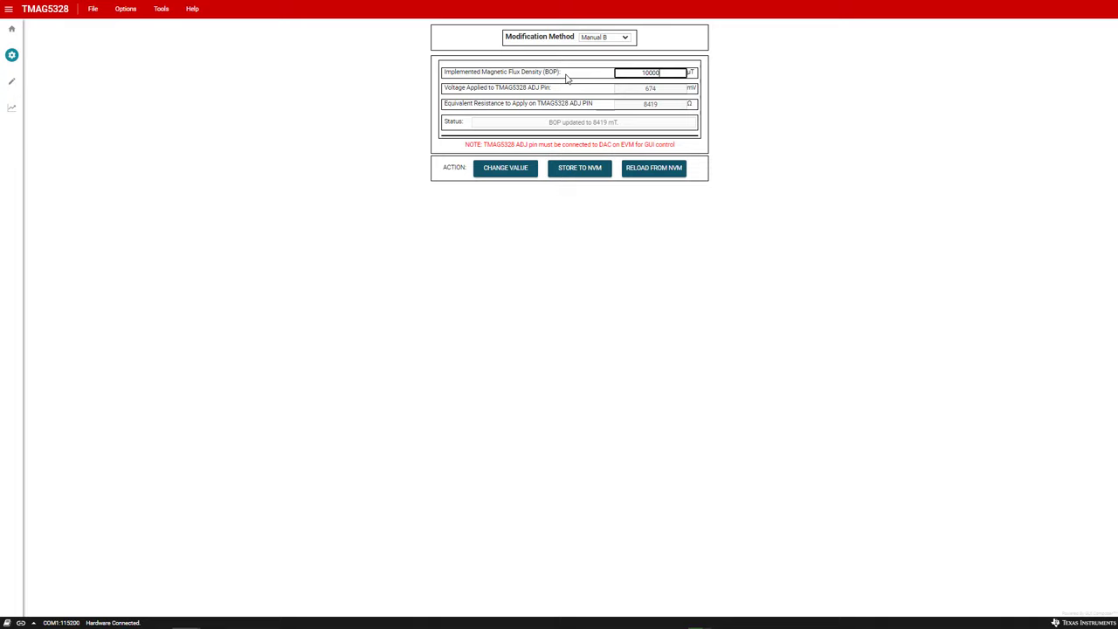
{"action": "left_click", "coordinate": [505, 168]}
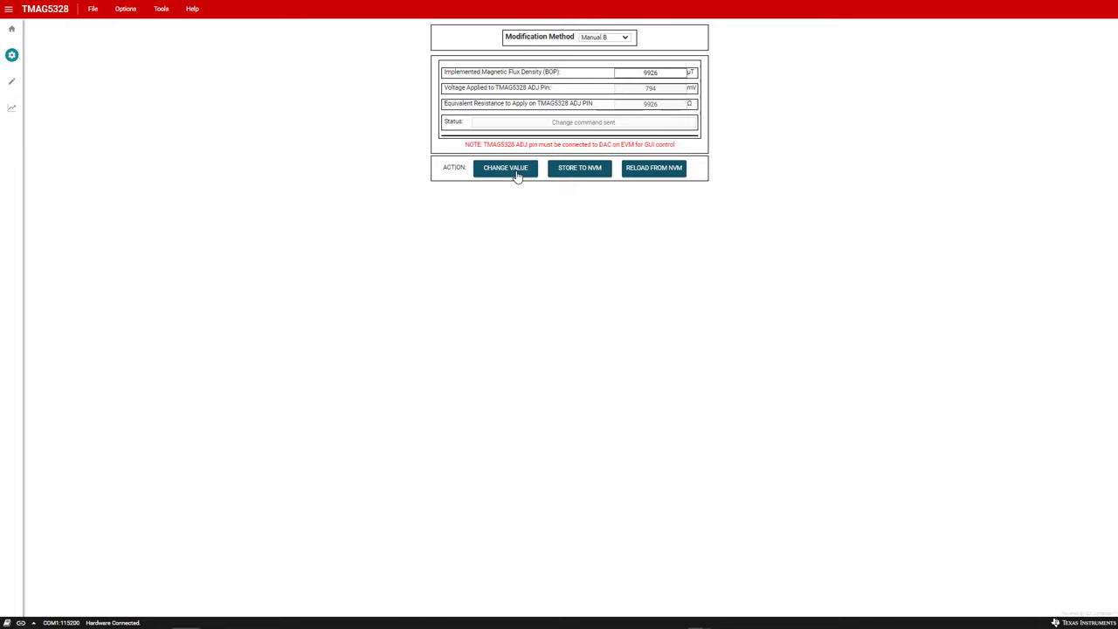
{"action": "mouse_move", "coordinate": [12, 107]}
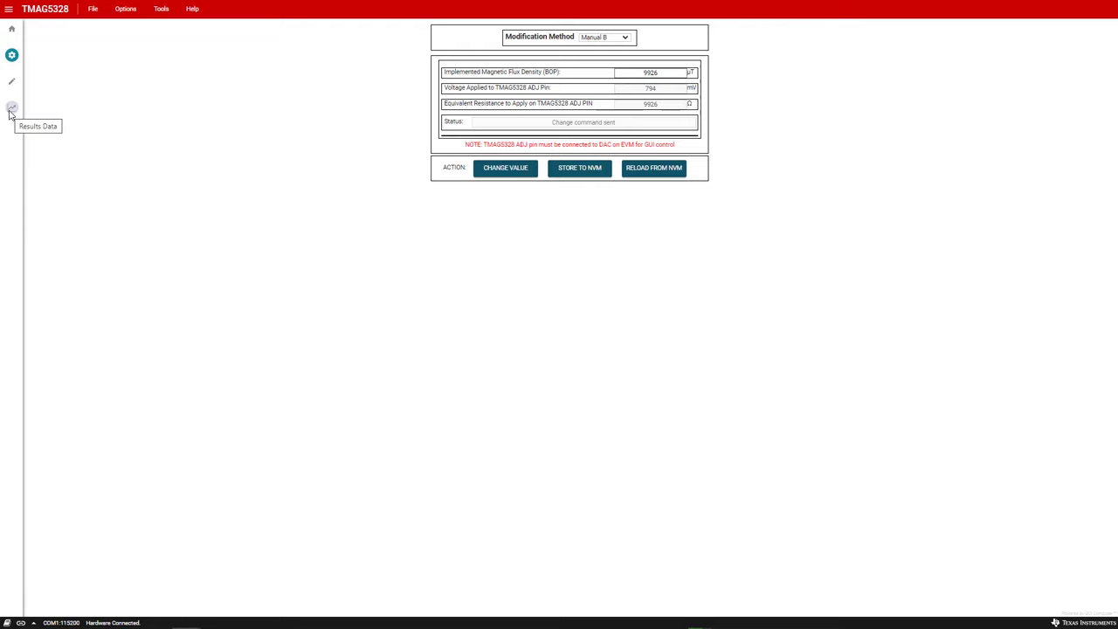
{"action": "left_click", "coordinate": [12, 107]}
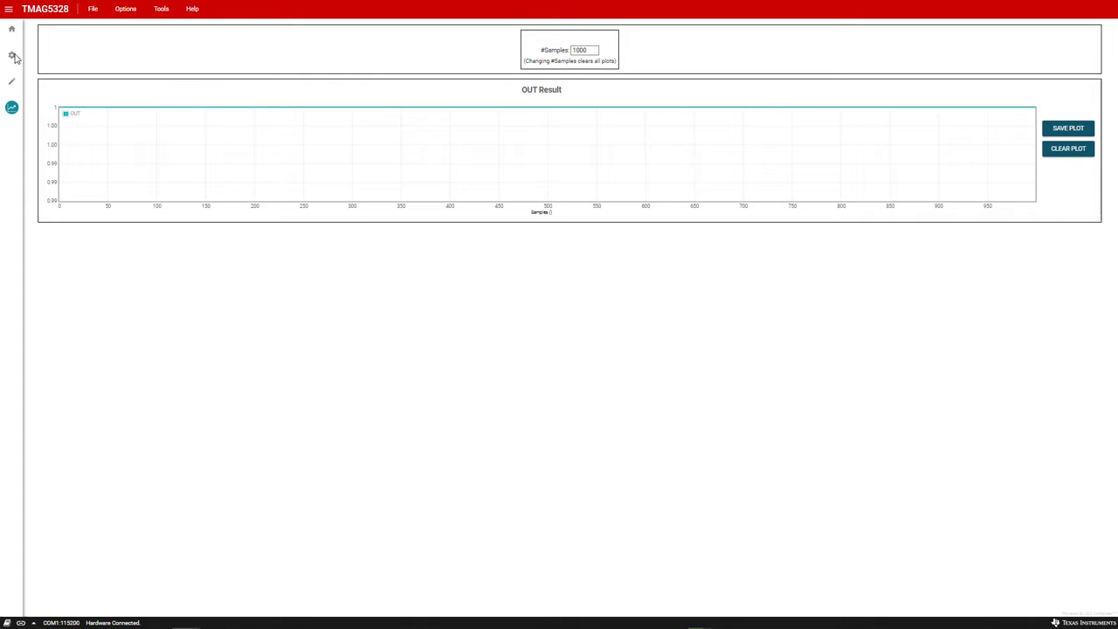
- Return to the BOP adjustment settings page from the sidebar
{"action": "left_click", "coordinate": [11, 55]}
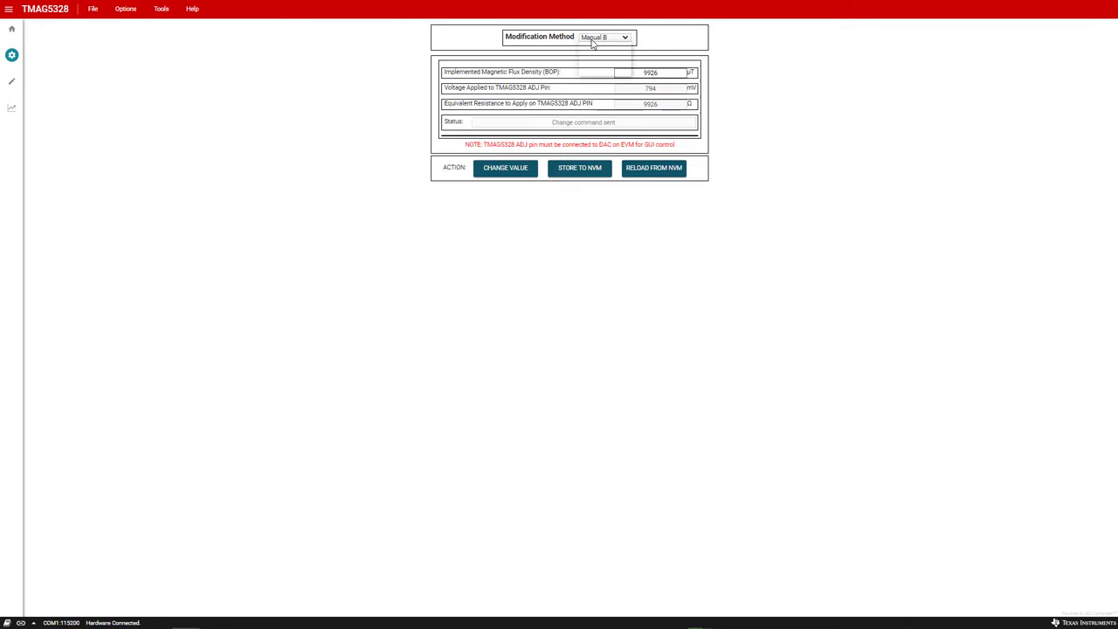
- Apply a Manual V ADJ voltage of 160 mV, giving 156 mV and BOP 2000
{"action": "left_click", "coordinate": [624, 37]}
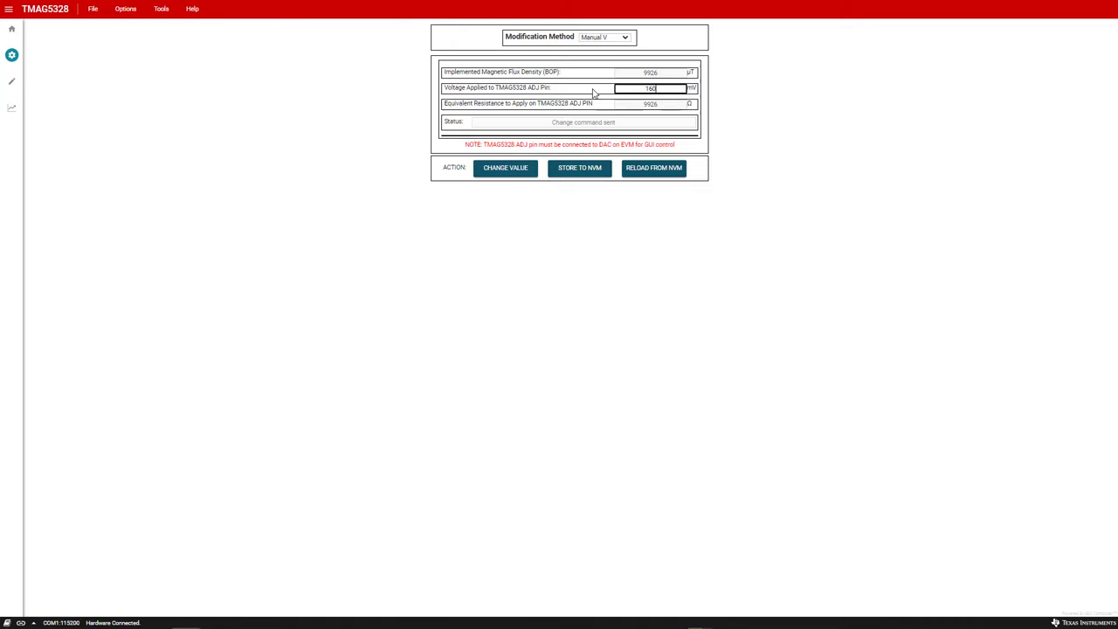
{"action": "mouse_move", "coordinate": [505, 168]}
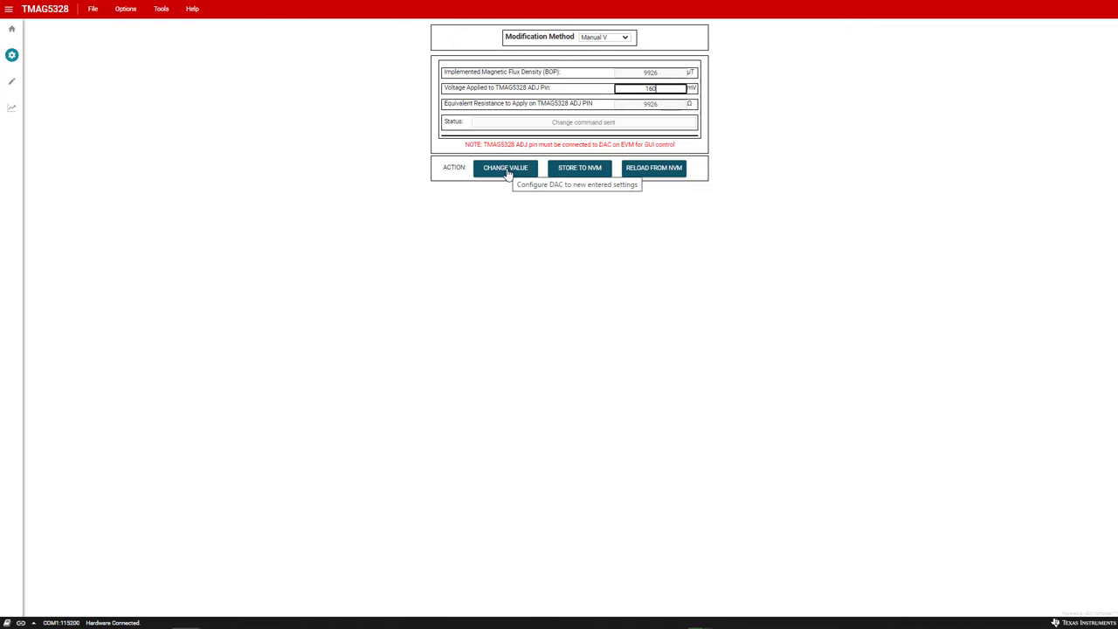
{"action": "left_click", "coordinate": [505, 168]}
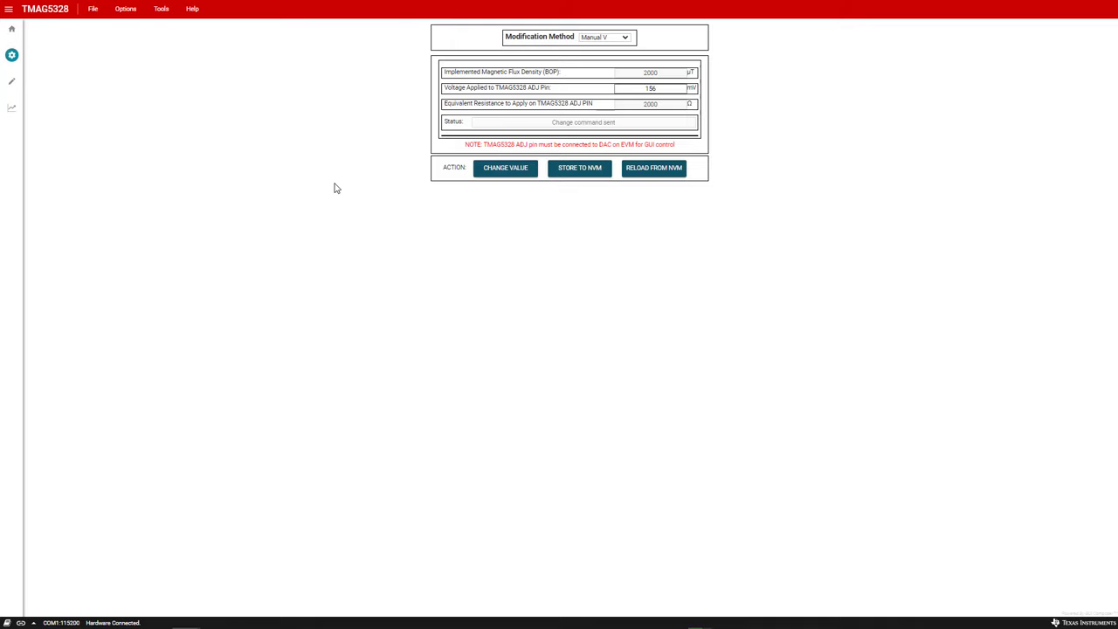
{"action": "left_click", "coordinate": [12, 107]}
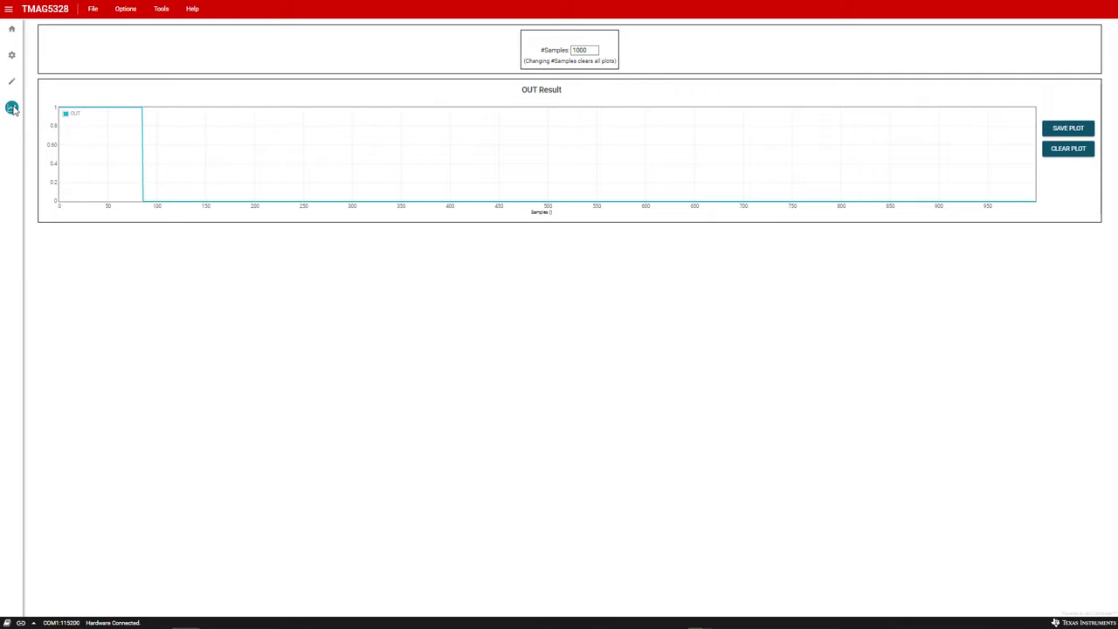
{"action": "left_click", "coordinate": [1068, 148]}
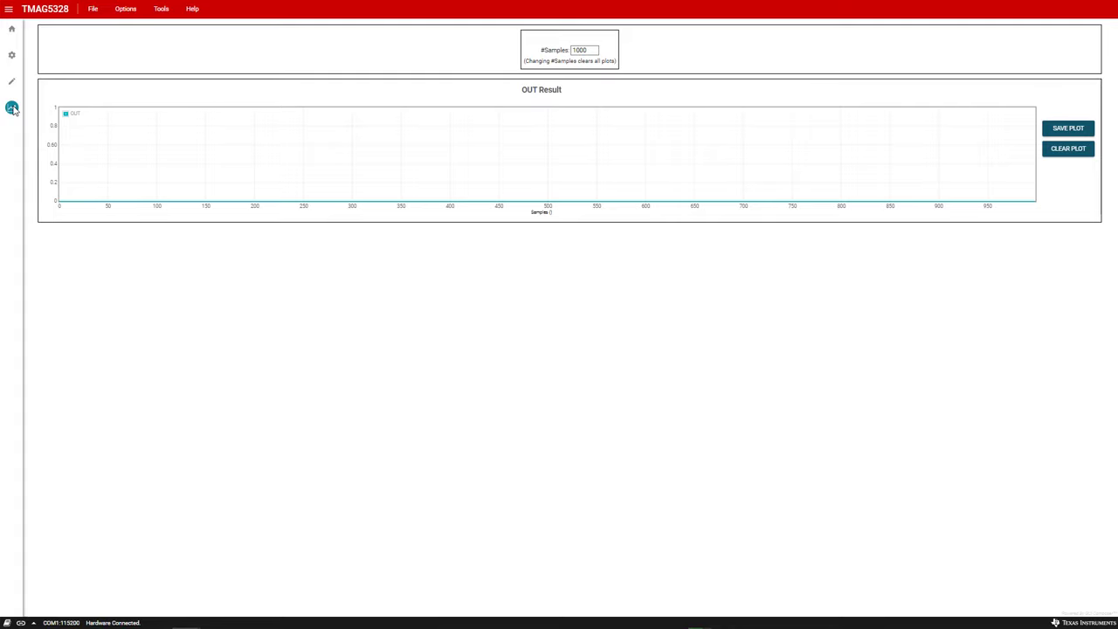
{"action": "left_click", "coordinate": [12, 55]}
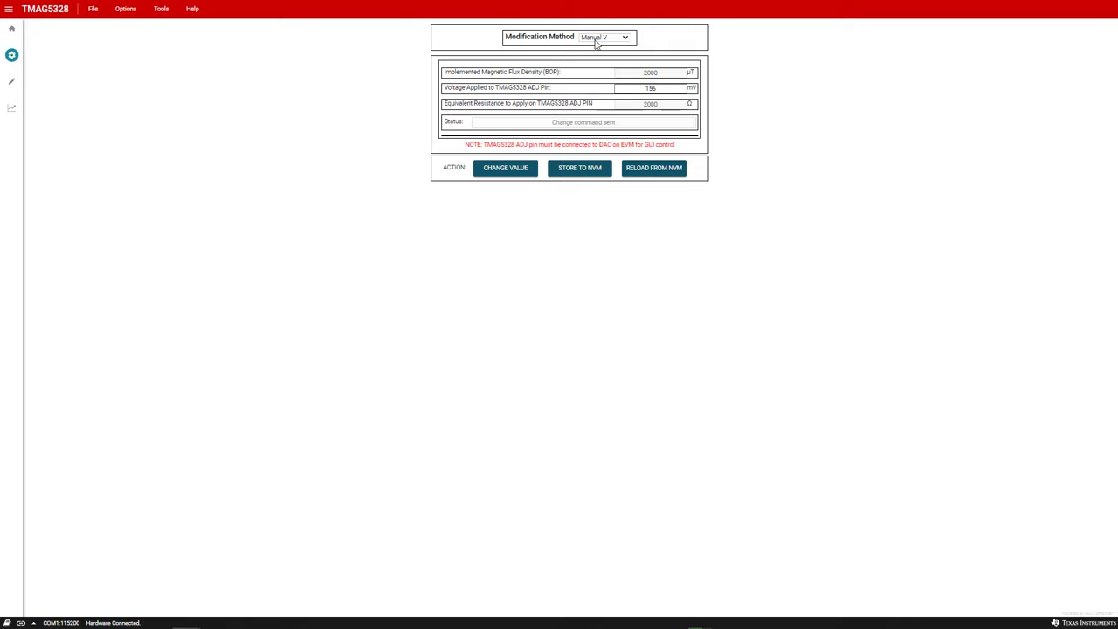
- Apply Manual R of 12000 Ω, giving BOP 11964 at 957 mV, and view the plot
{"action": "left_click", "coordinate": [624, 37]}
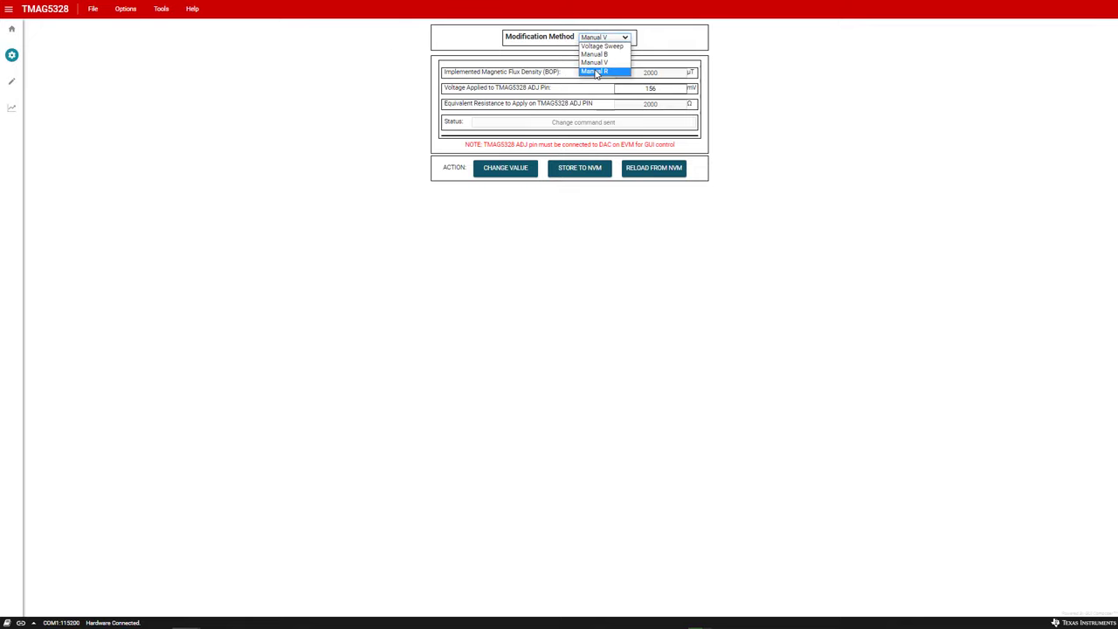
{"action": "left_click", "coordinate": [594, 72]}
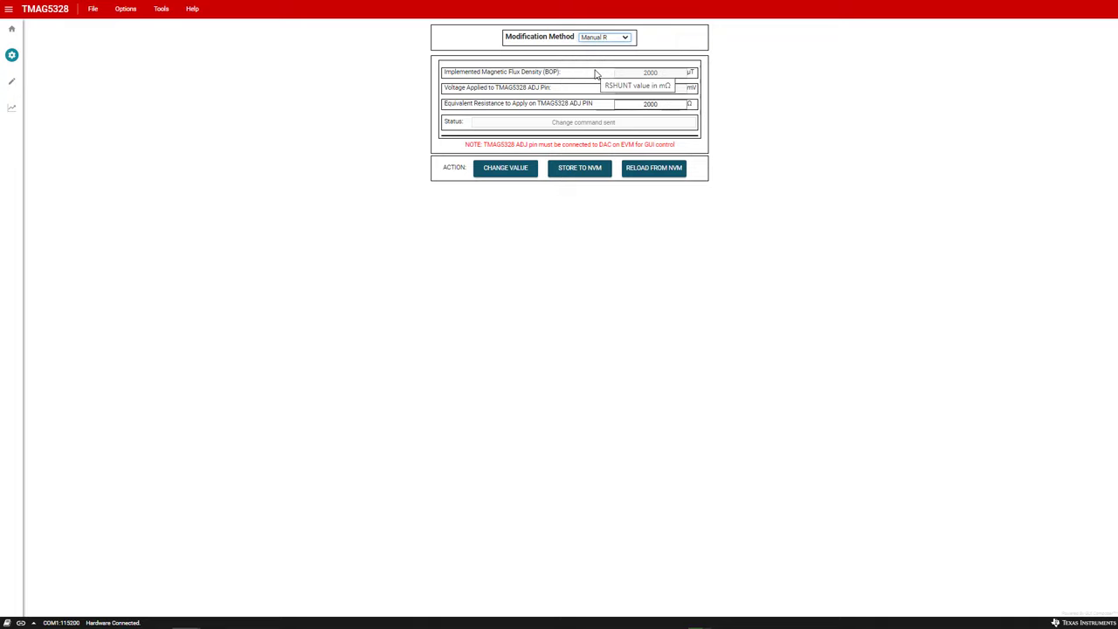
{"action": "mouse_move", "coordinate": [606, 94]}
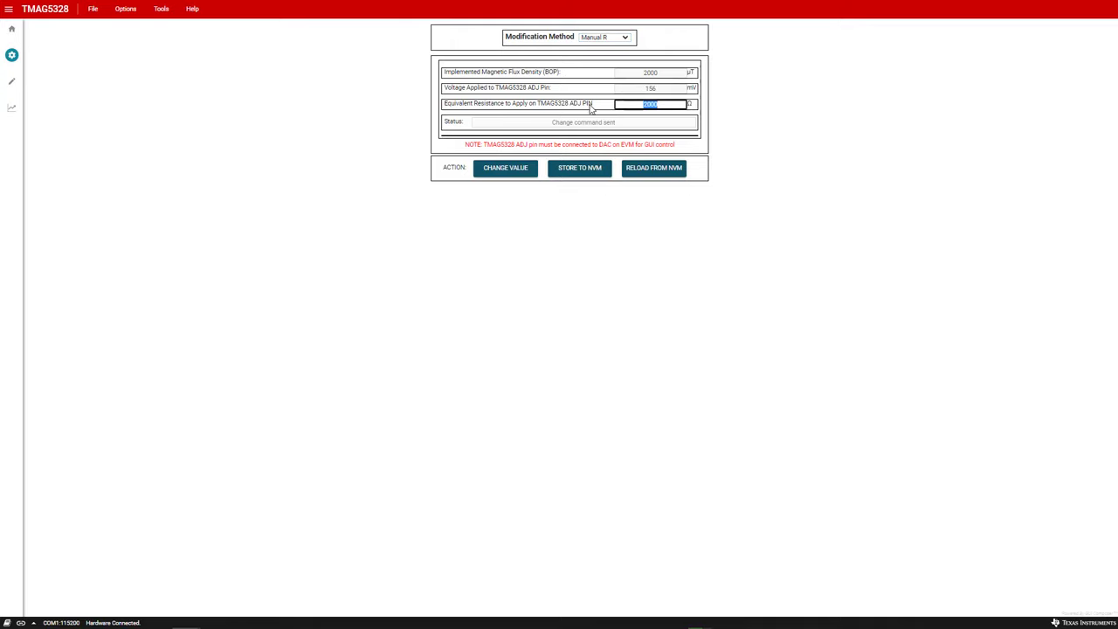
{"action": "type", "text": "120"}
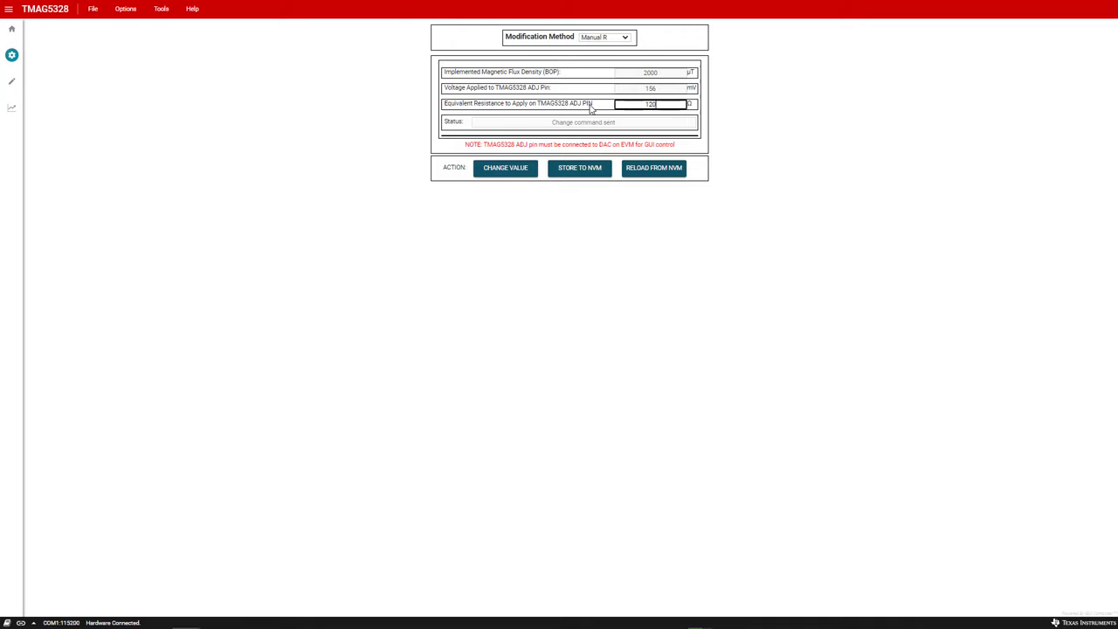
{"action": "type", "text": "12000"}
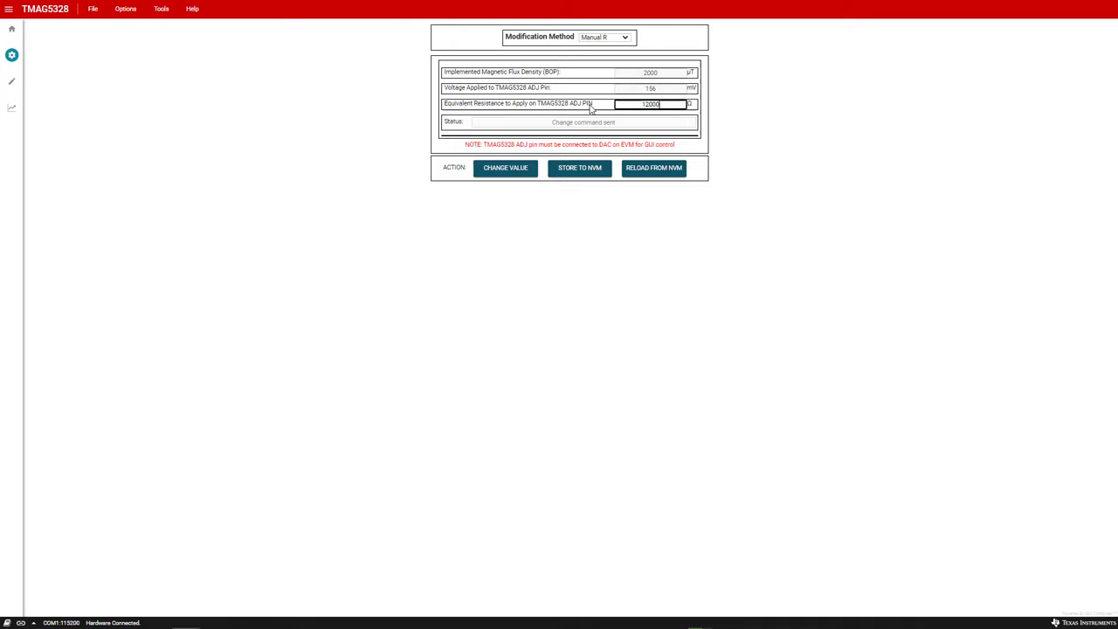
{"action": "mouse_move", "coordinate": [504, 168]}
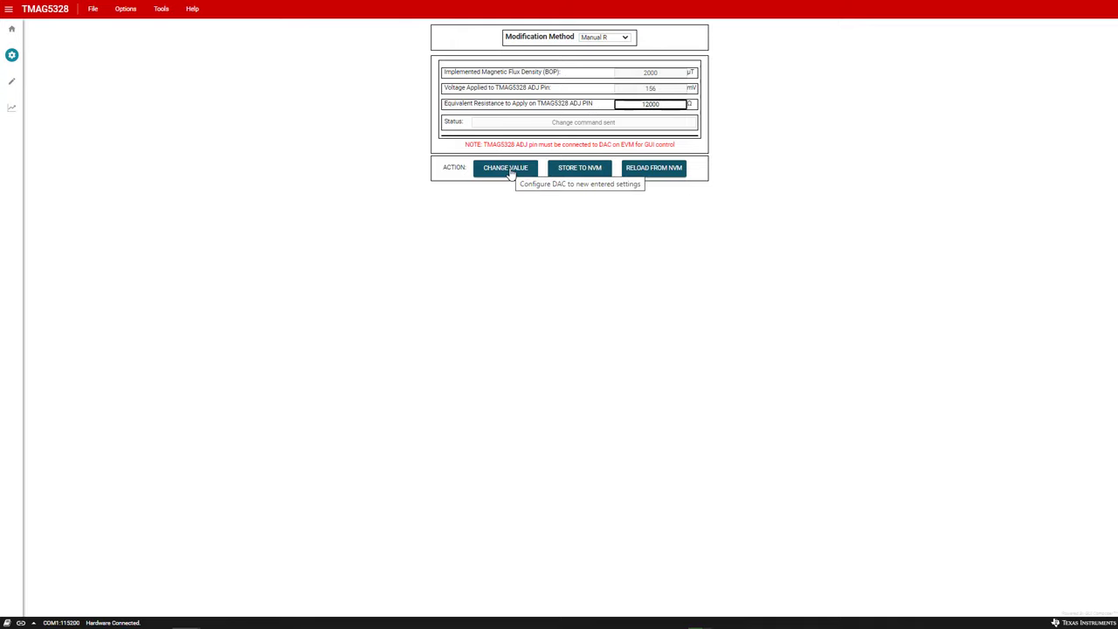
{"action": "left_click", "coordinate": [505, 167]}
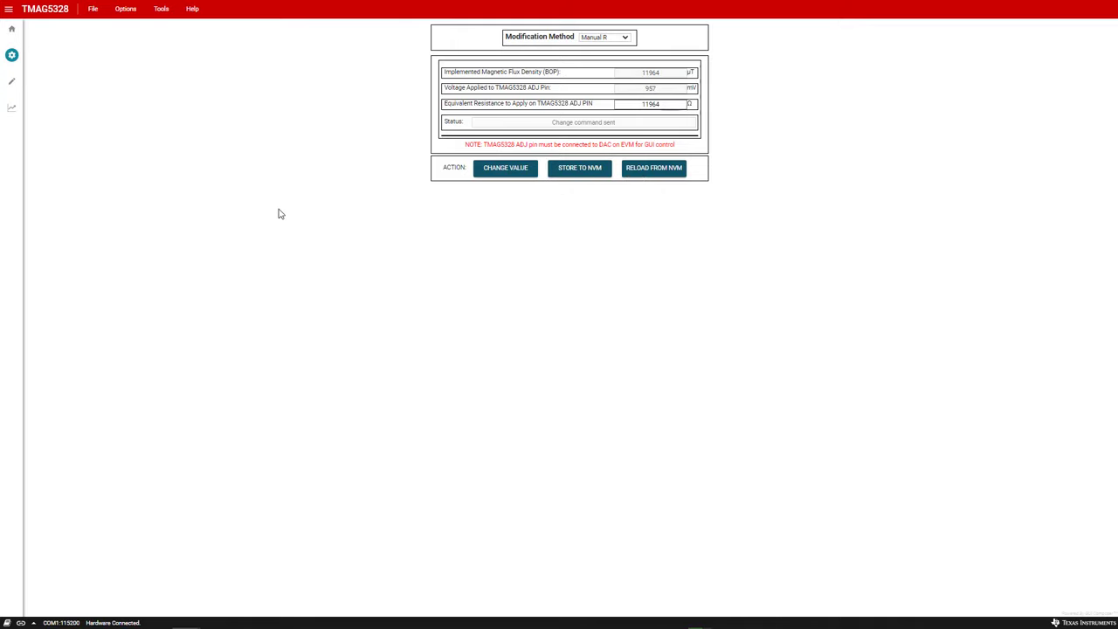
{"action": "mouse_move", "coordinate": [185, 114]}
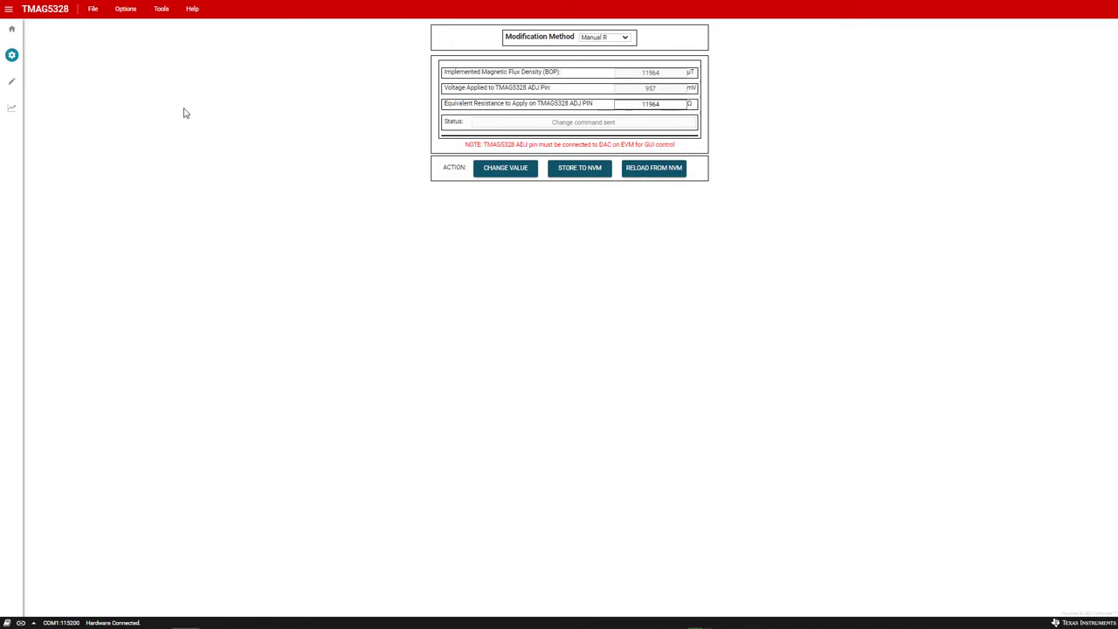
{"action": "left_click", "coordinate": [11, 106]}
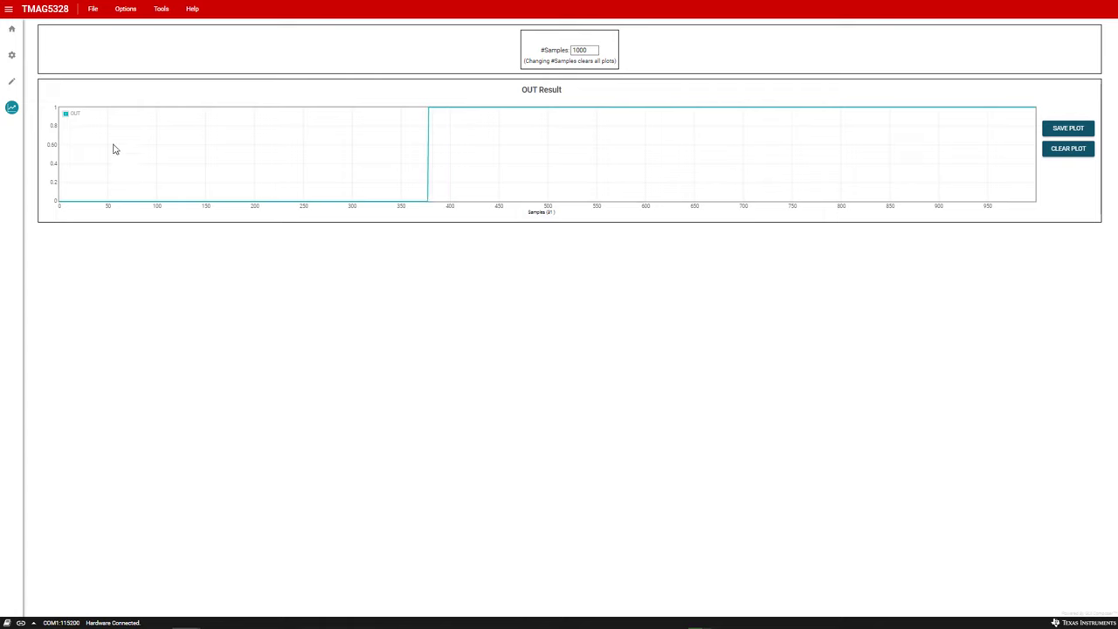
{"action": "left_click", "coordinate": [12, 54]}
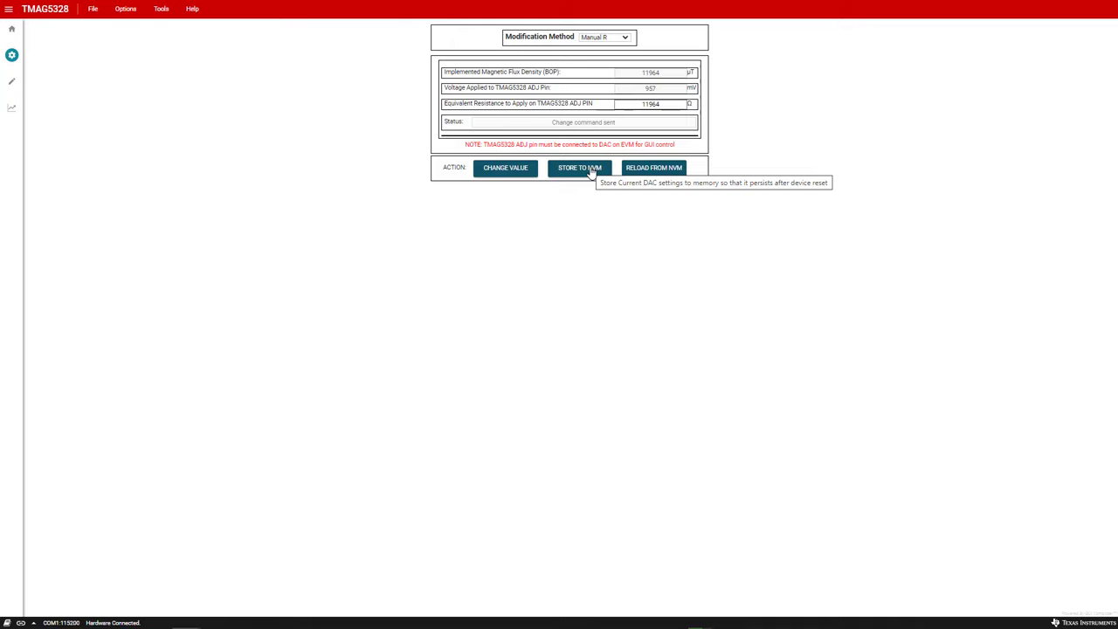
- Store BOP 11964 with 957 mV and 11964 Ω to NVM
{"action": "left_click", "coordinate": [579, 167]}
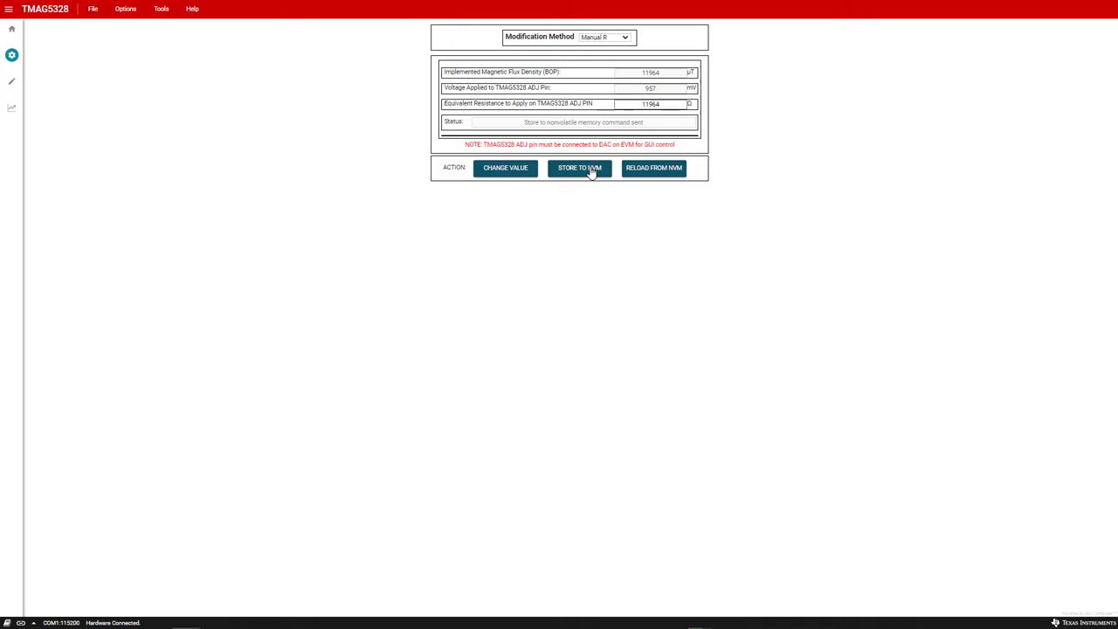
{"action": "mouse_move", "coordinate": [597, 61]}
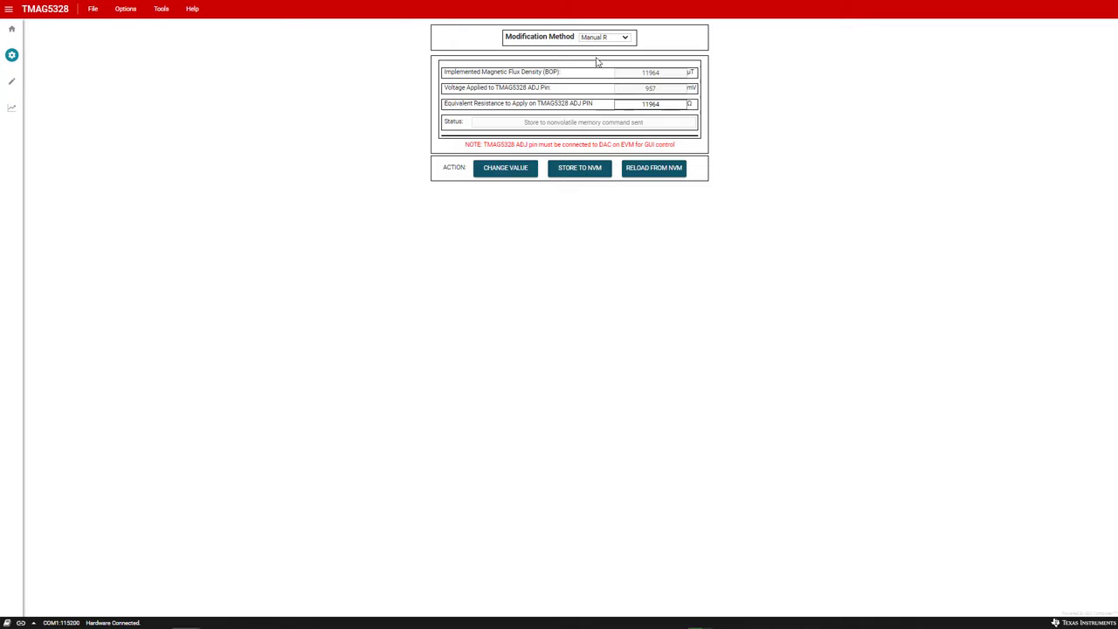
- Temporarily set Manual B BOP to 5000 µT (4963), then reload BOP 11964 from NVM
{"action": "left_click", "coordinate": [605, 37]}
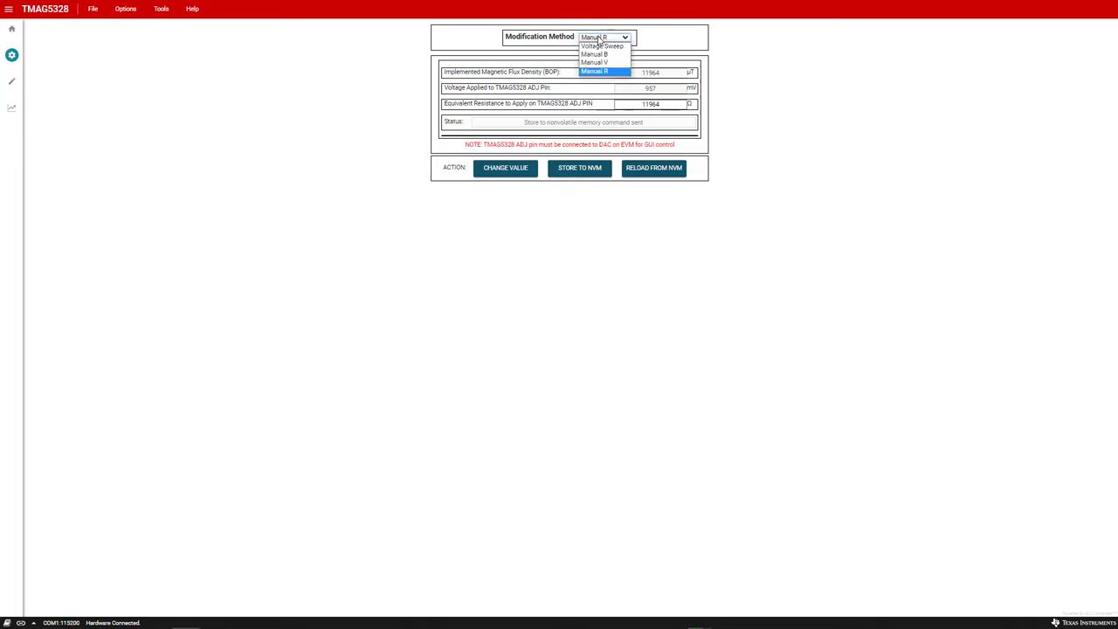
{"action": "left_click", "coordinate": [594, 54]}
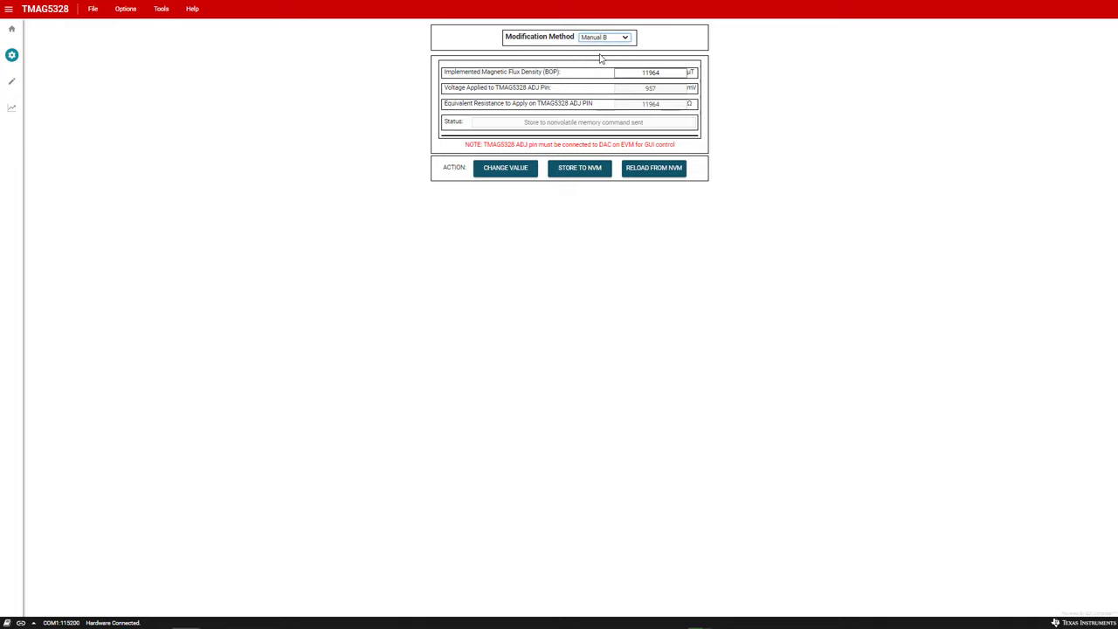
{"action": "left_click", "coordinate": [651, 72]}
{"action": "type", "text": "50"}
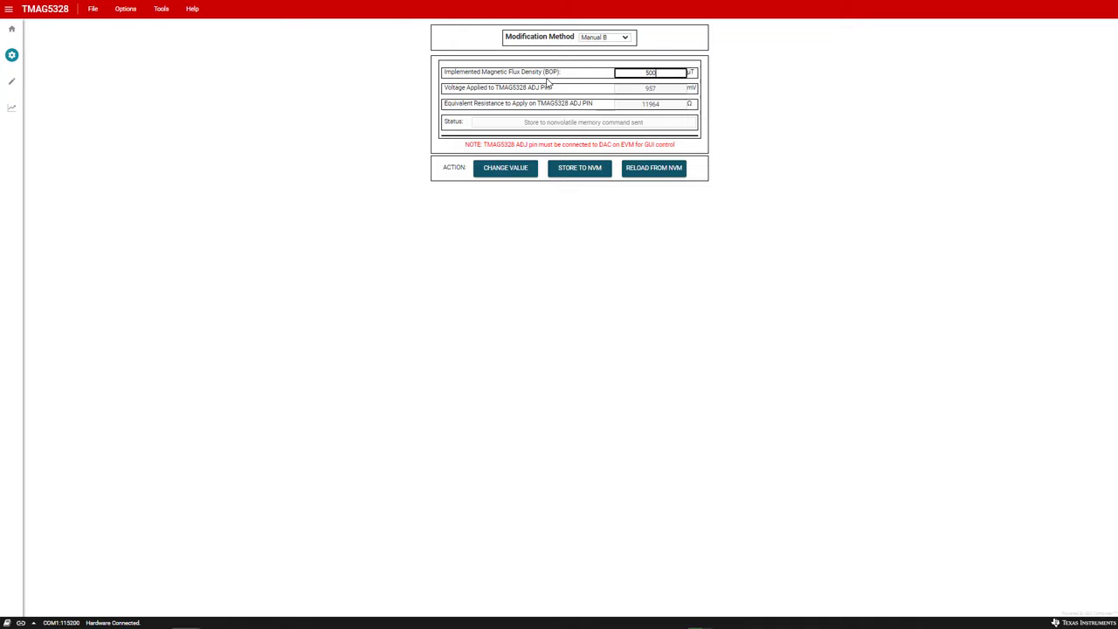
{"action": "type", "text": "0"}
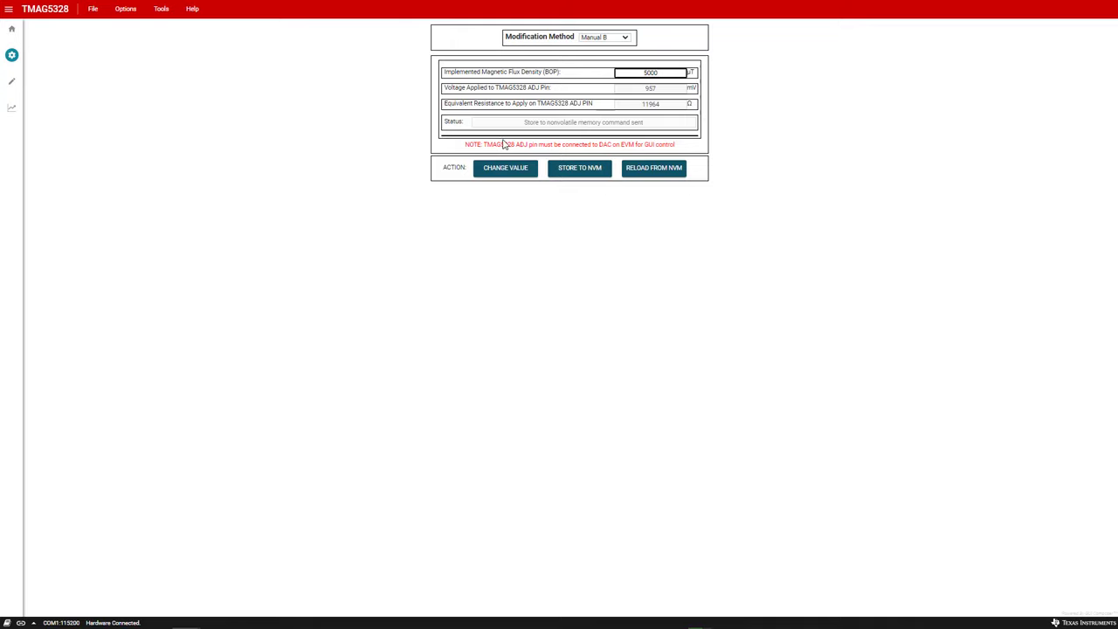
{"action": "left_click", "coordinate": [504, 167]}
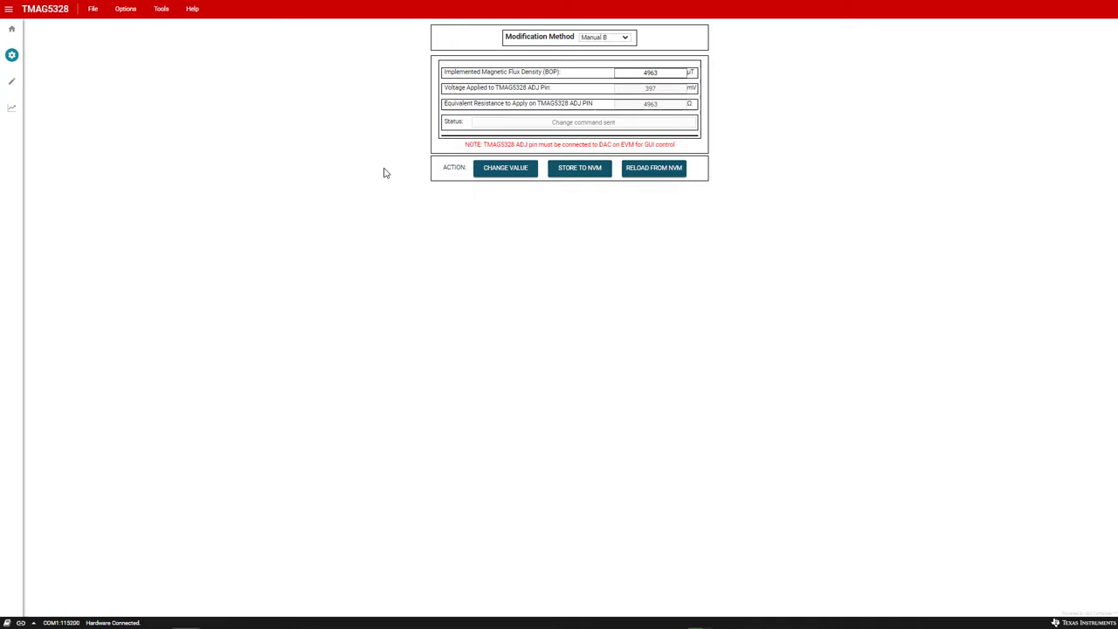
{"action": "mouse_move", "coordinate": [618, 146]}
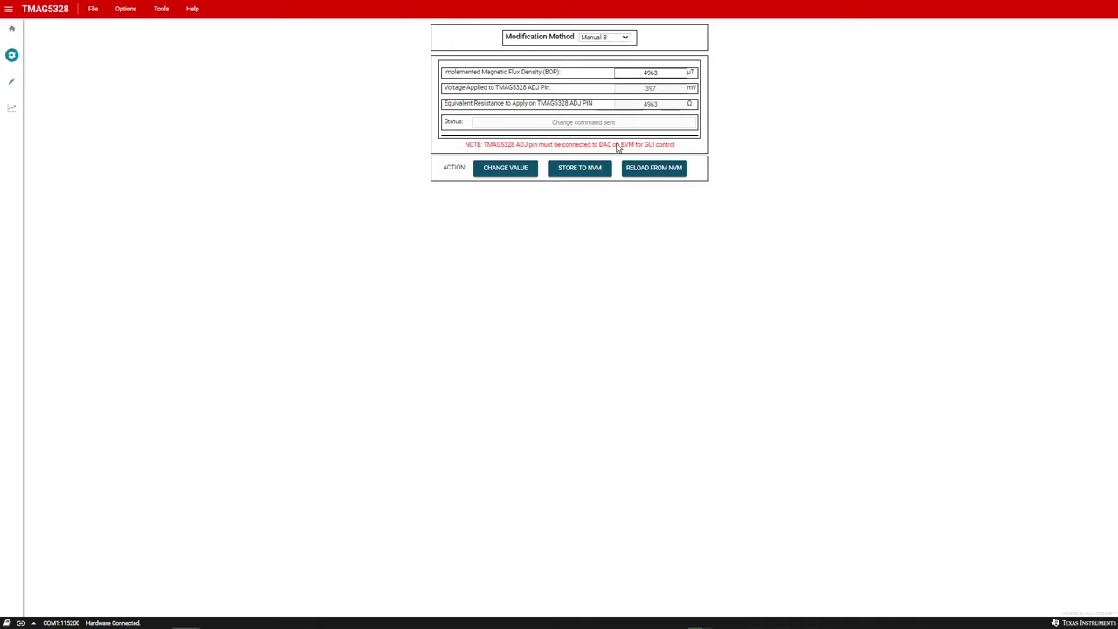
{"action": "left_click", "coordinate": [653, 168]}
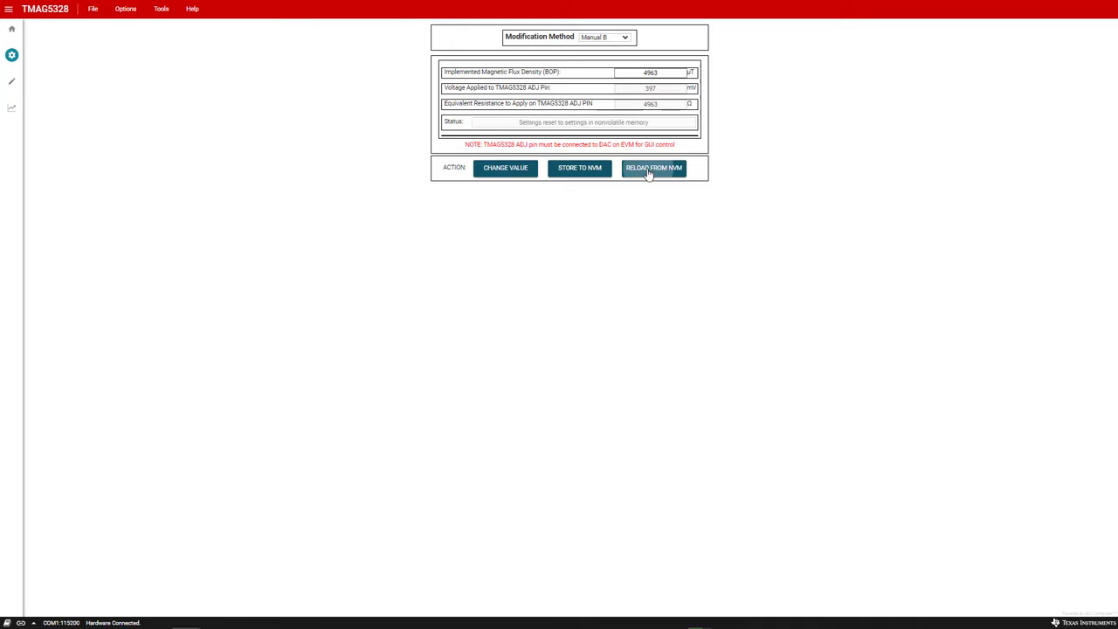
{"action": "left_click", "coordinate": [653, 168]}
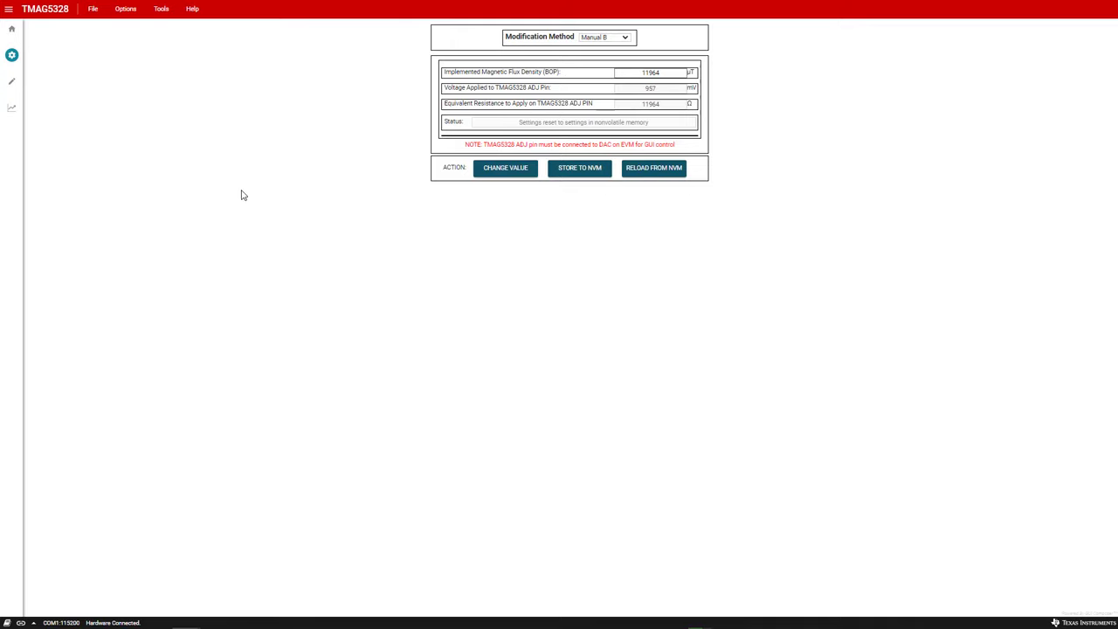